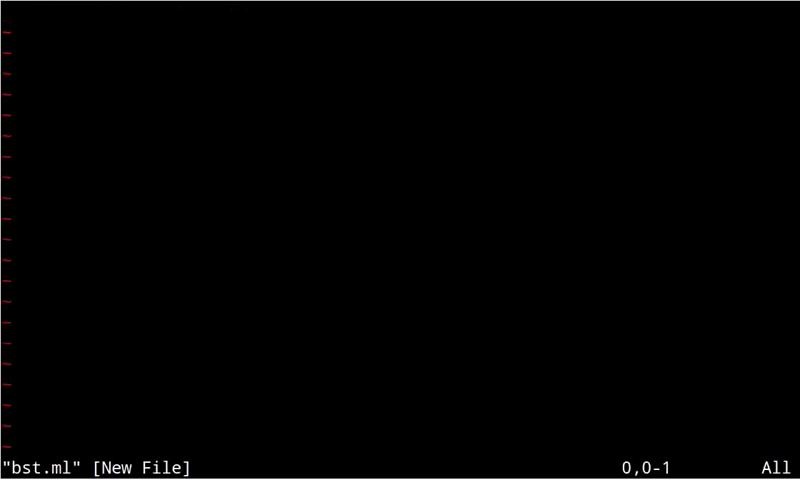
Write `type bt = E | B of bt * int * bt` and begin the next let definition
type("t")
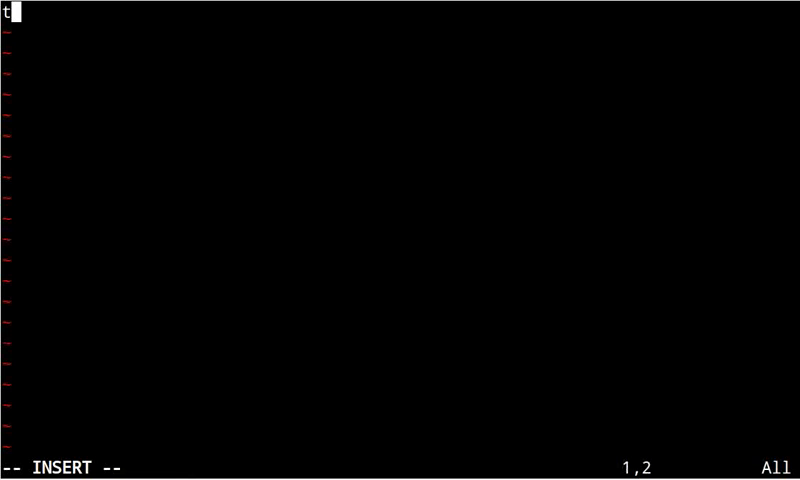
type("ype bt")
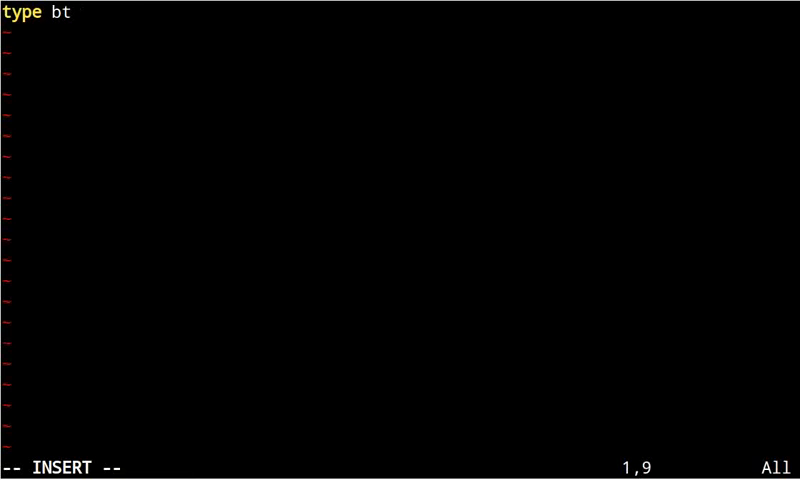
type("= E | B o")
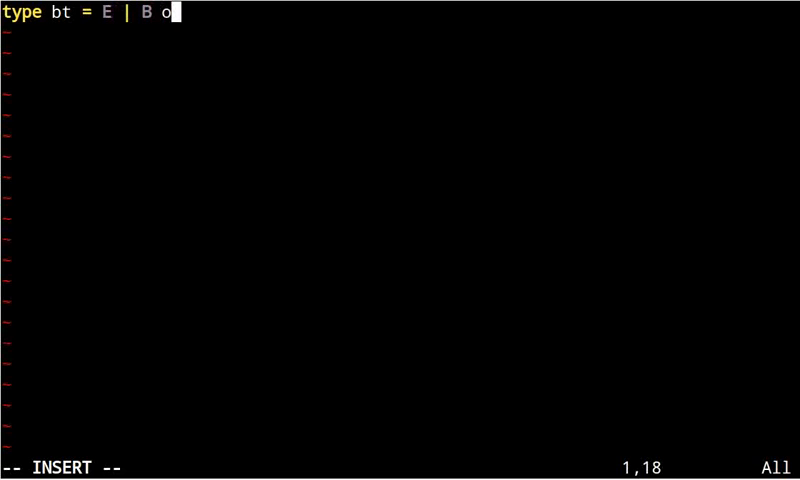
type("f bt * int * bt")
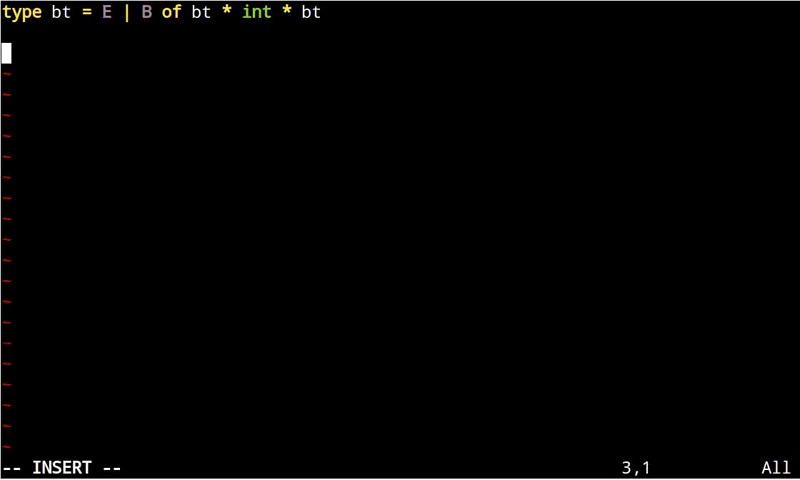
type("let che")
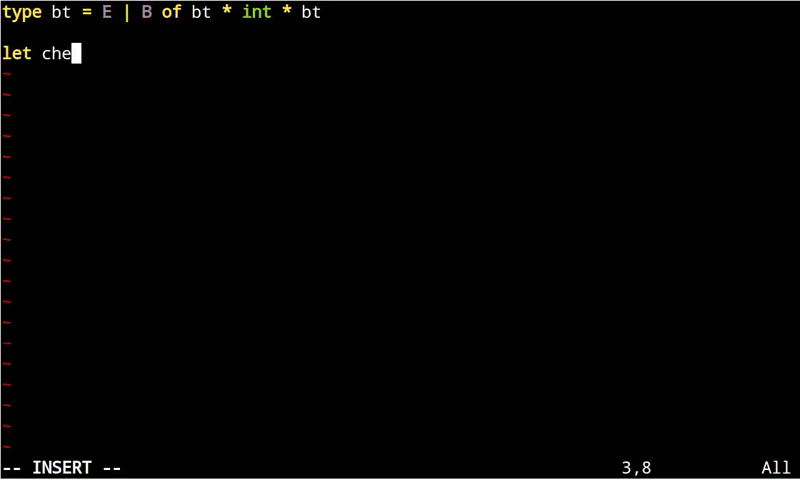
Start check_bst with an inner `let rec f a b = function` matching E and B (l, x, r)
type("ck_bst =")
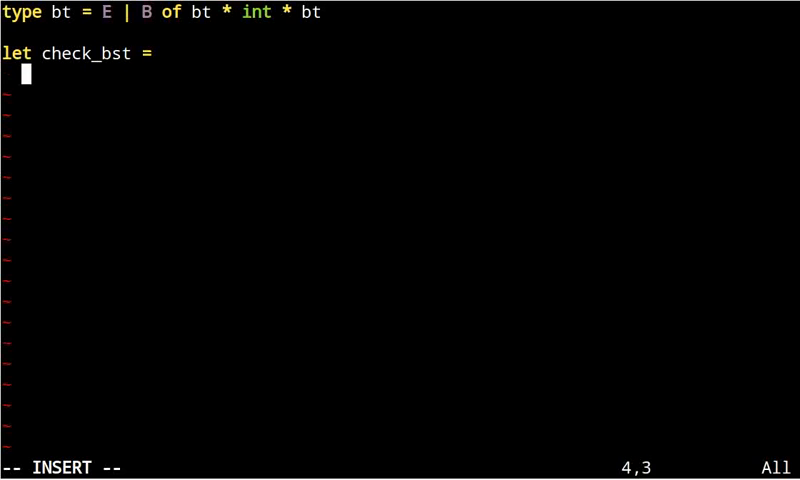
type("let rec f a b")
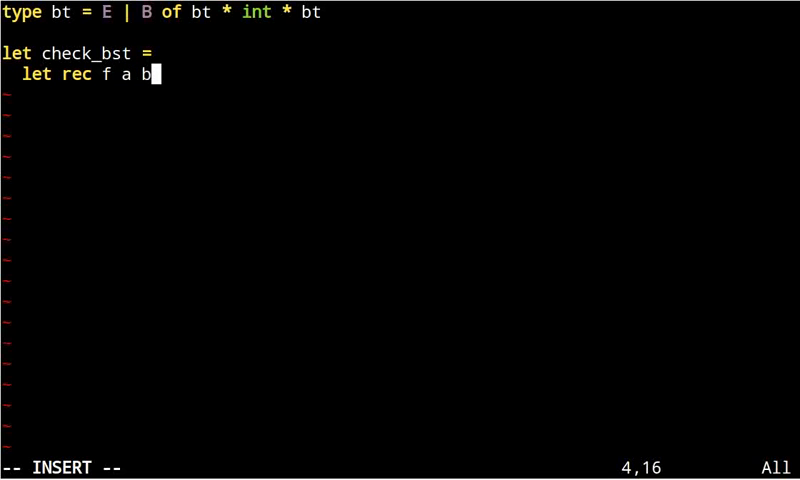
type("= function")
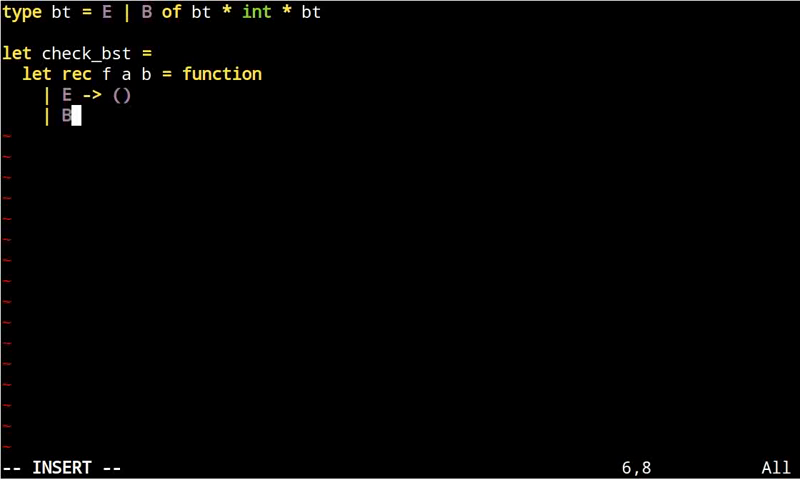
type("(l, x")
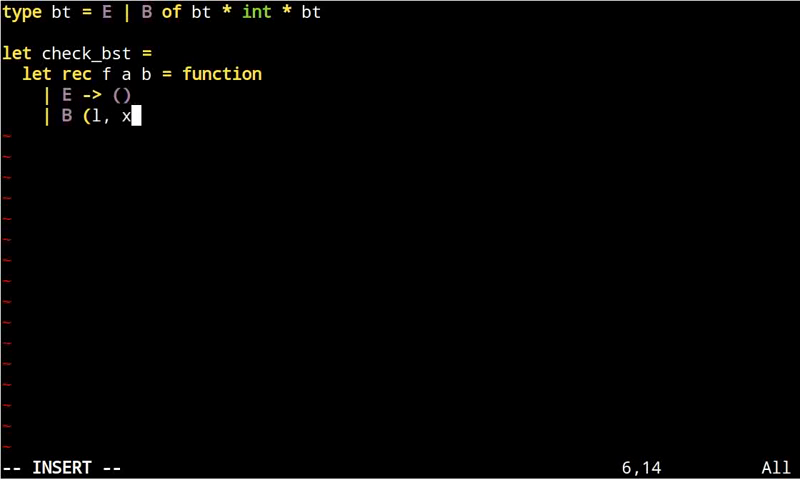
type(", r) -> assert (a <")
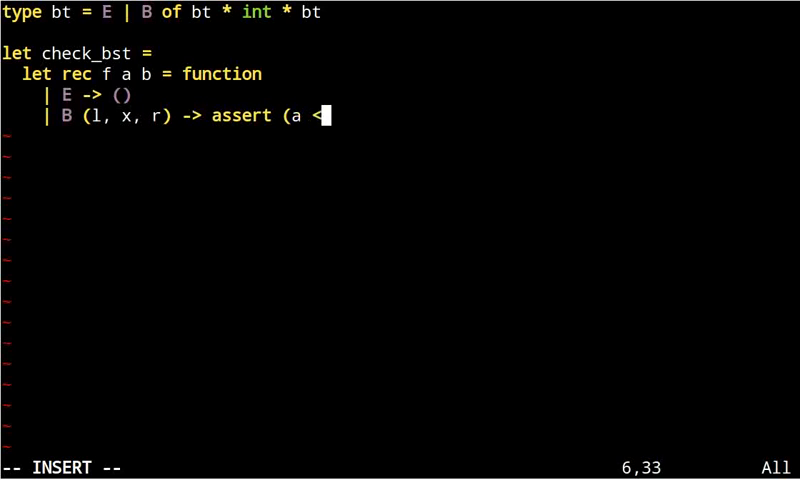
Assert `a < x && x < b`, recurse on both subtrees, and call `f min_int max_int`
type("x &&")
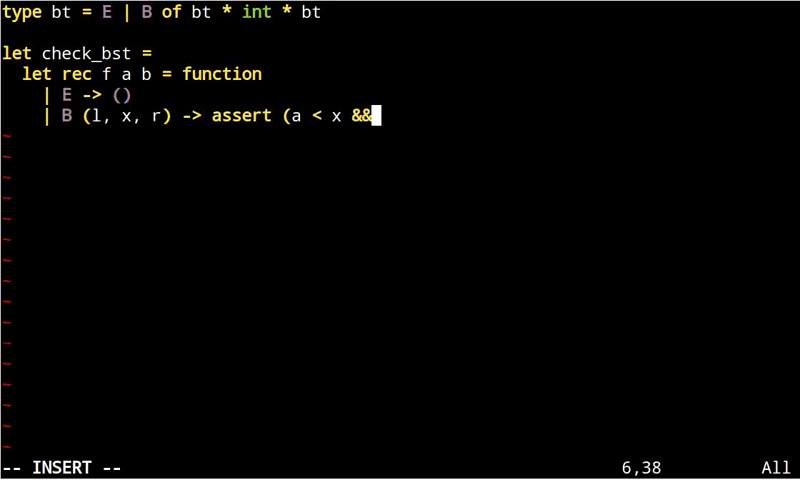
type("x < b")
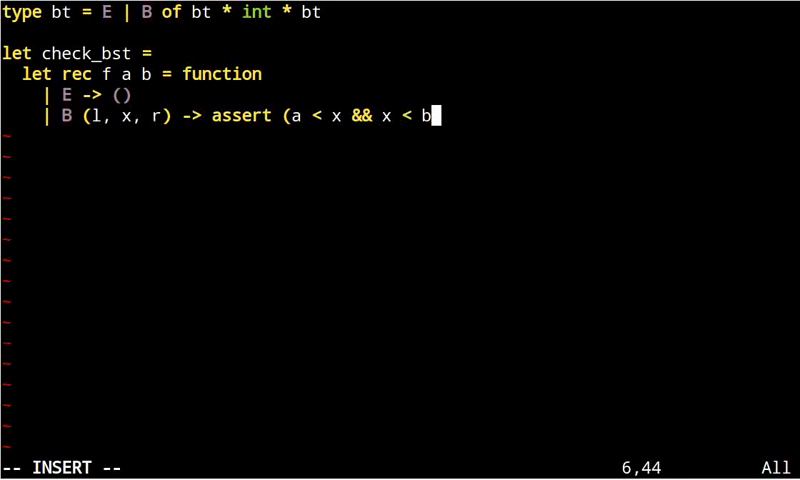
type("); f a x l")
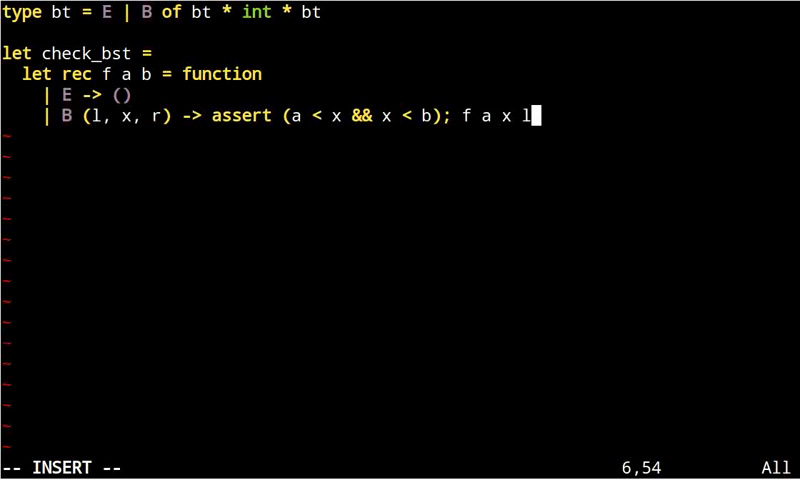
type("; f x b r")
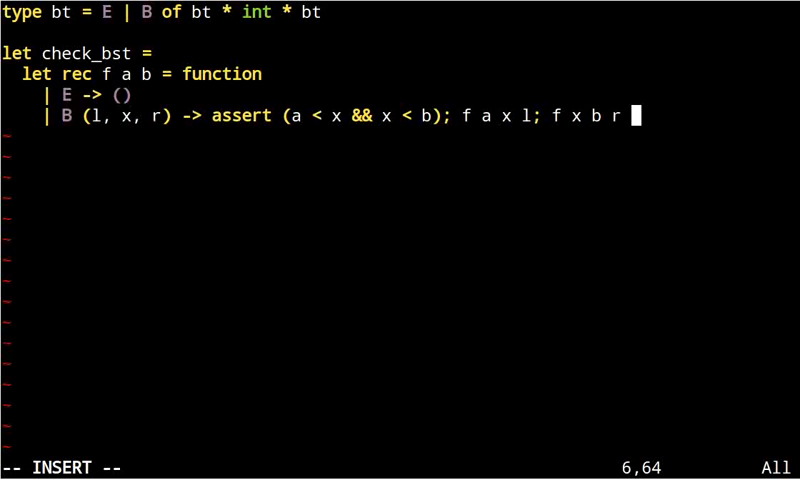
type("in")
type("f min_int max_int")
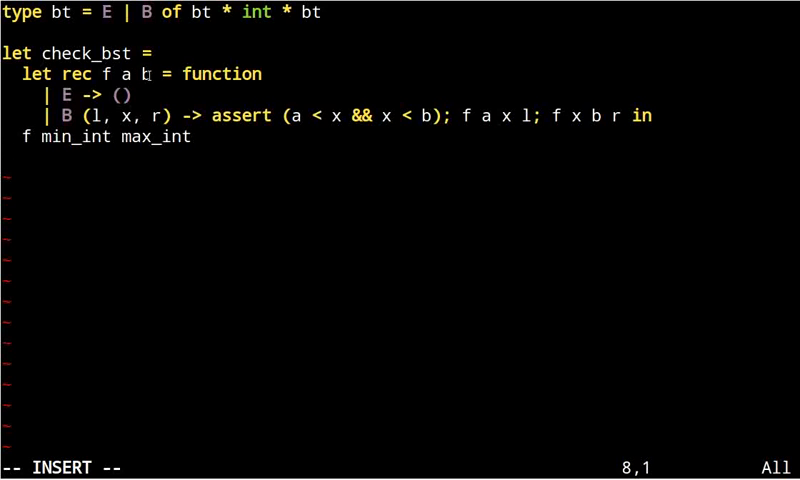
mouse_move(444, 172)
type("let a")
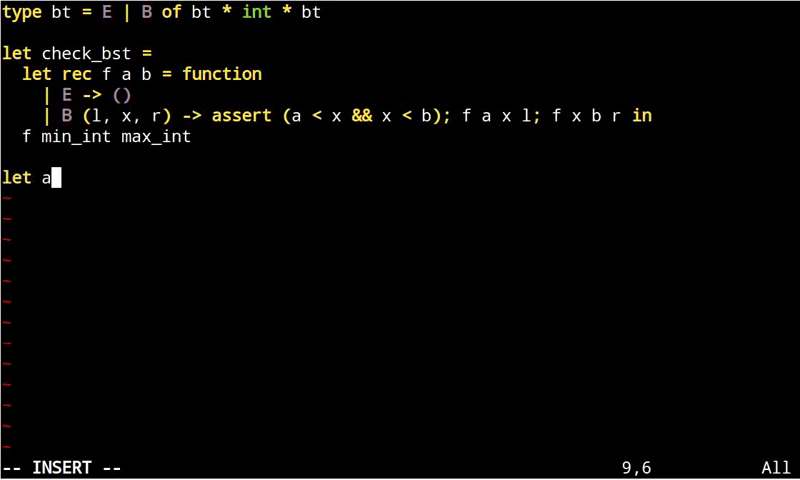
Stub add, mem and del with `failwith "TODO"`, then strip add's placeholder body
type("dd x xs")
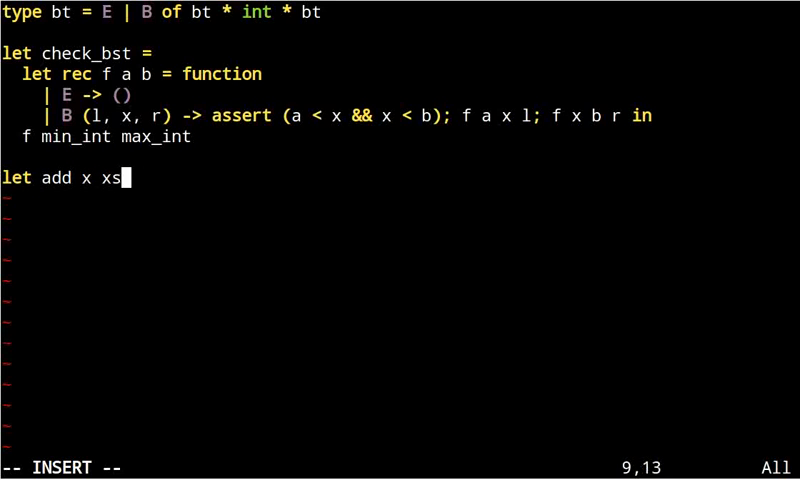
type("= failwith")
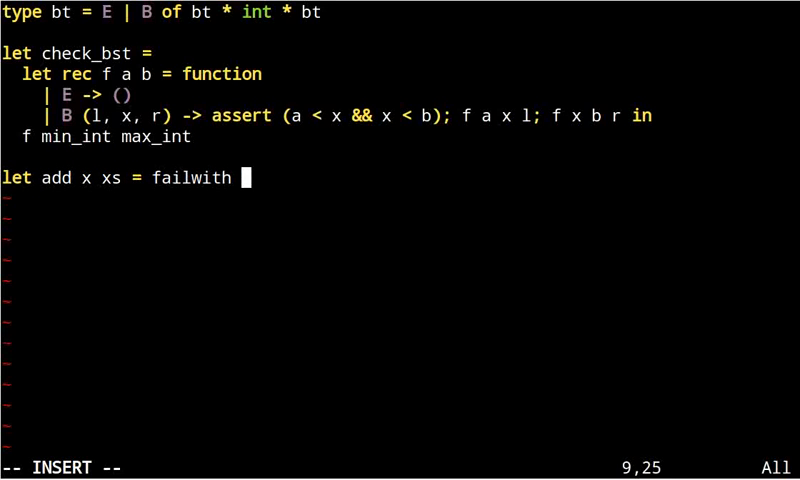
type("\"TODO")
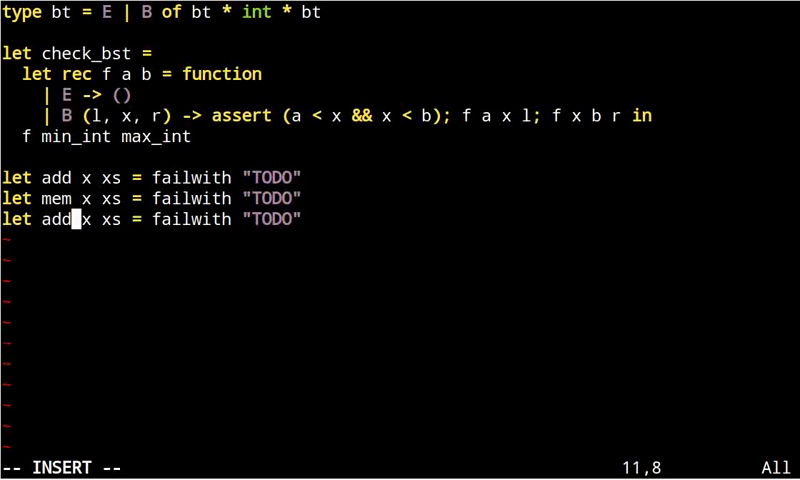
type("del")
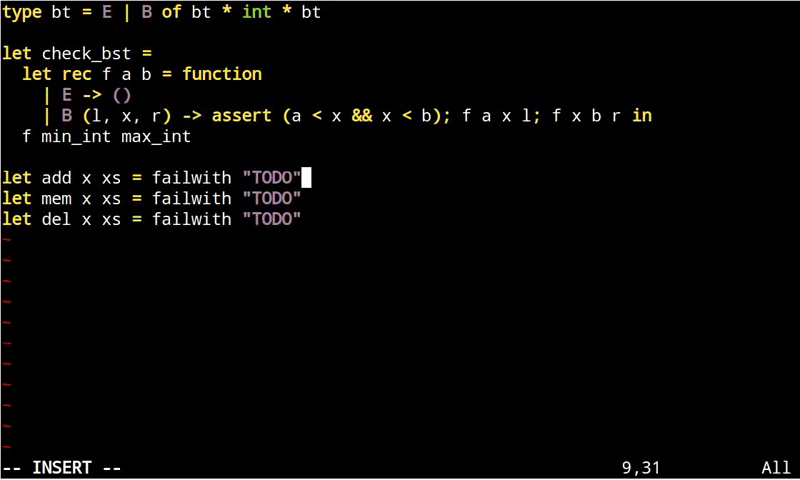
key("BackSpace")
type("let add x =")
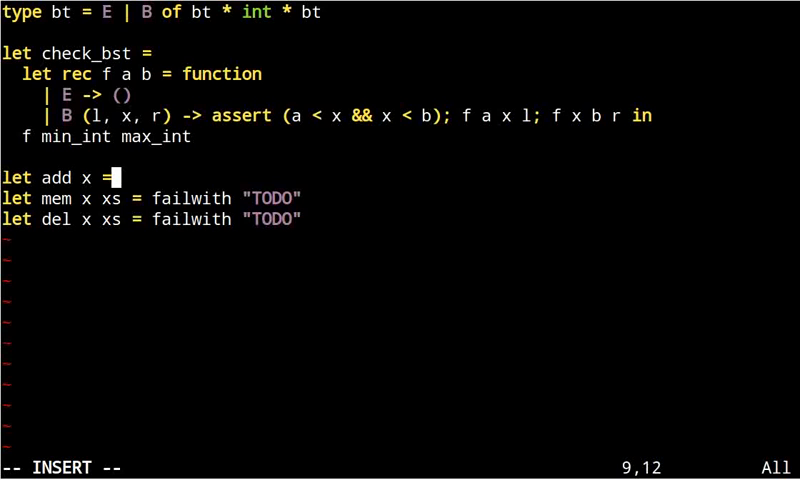
Make add a `function` returning `B (E, x, E)` for E and matching `B (l, y, r)`
type("function")
type("|")
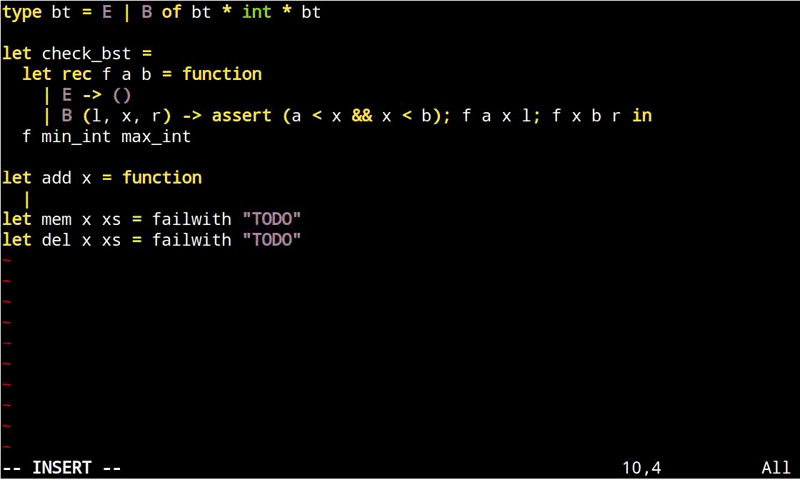
type("E ->")
type("| B")
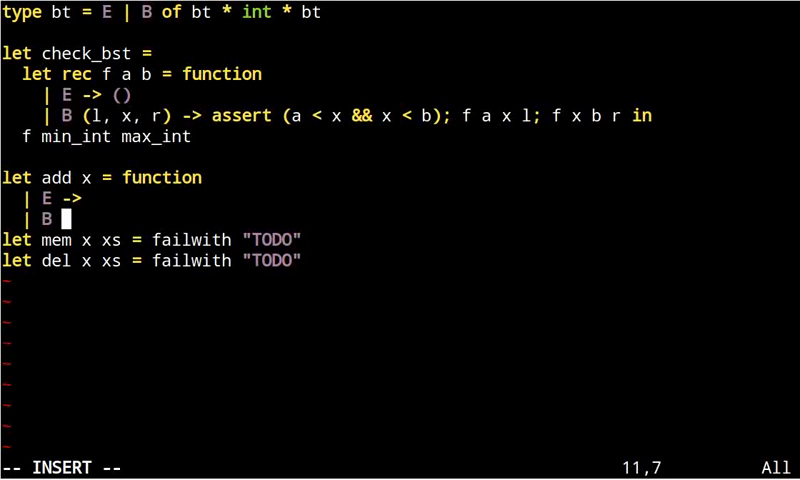
type("(")
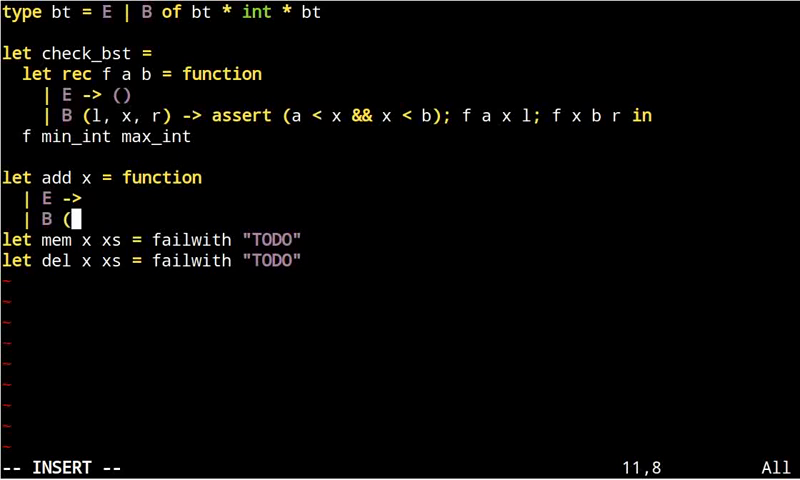
type("l, x, r) ->")
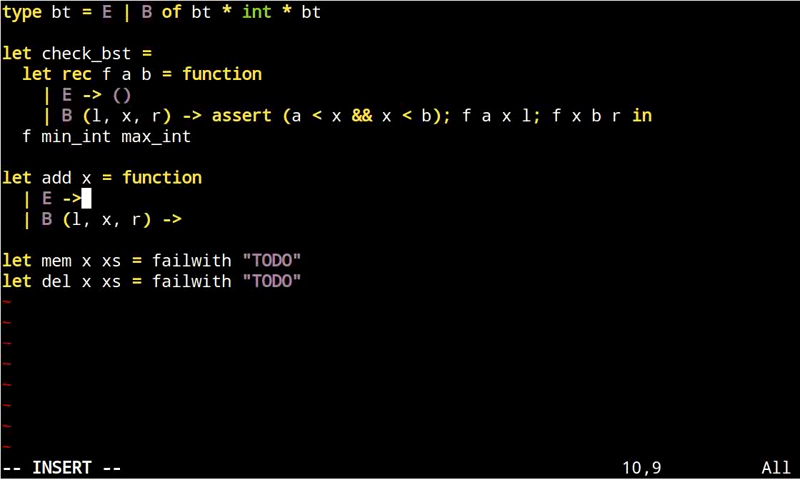
type("B (")
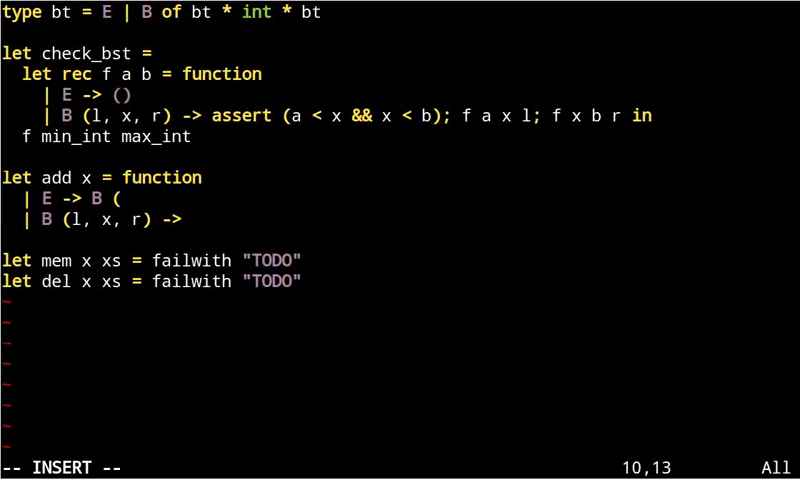
type("E, x, E")
left_click(100, 218)
type("y")
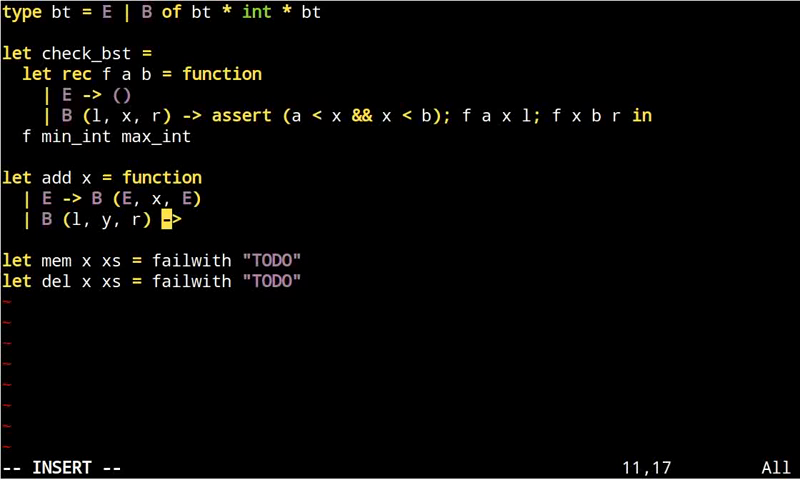
Add the `when x < y` and `x > y` recursive cases and the `xs -> xs` fallback
type("when x < y")
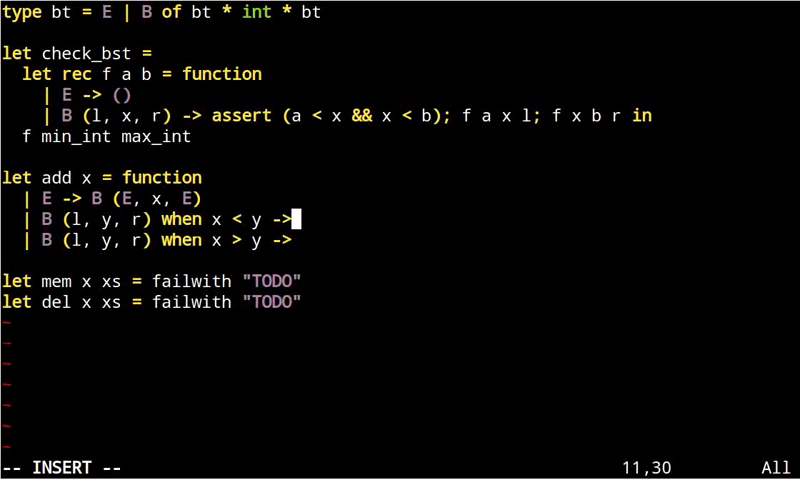
type("B (")
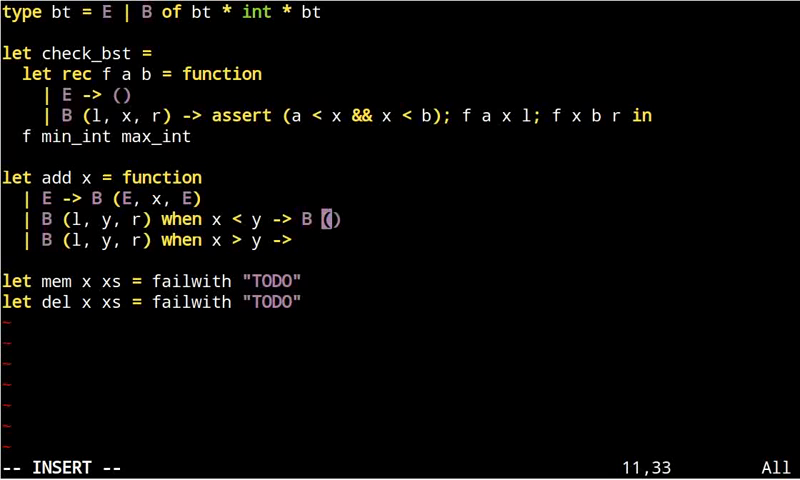
type("add x l, y, r")
left_click(400, 240)
type(" B (l")
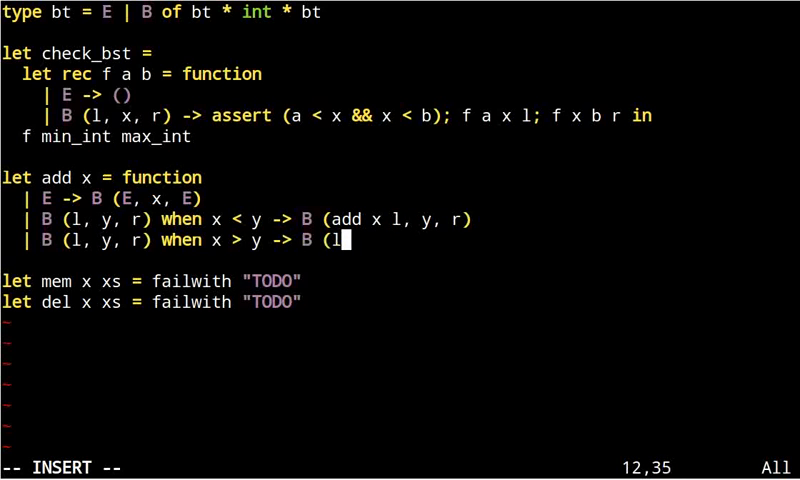
type("\", \"")
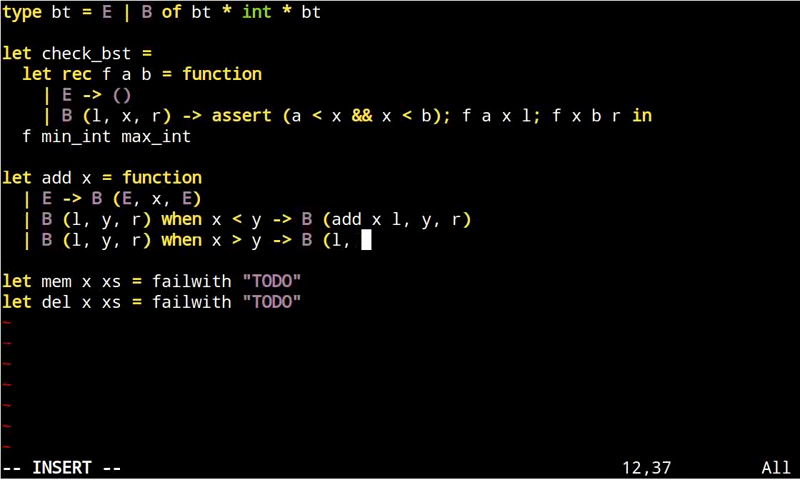
type("y, add x r")
type("|")
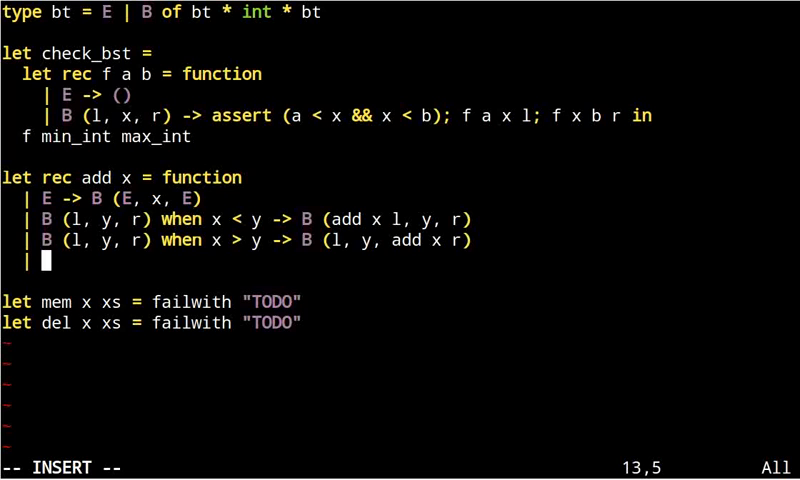
type("x")
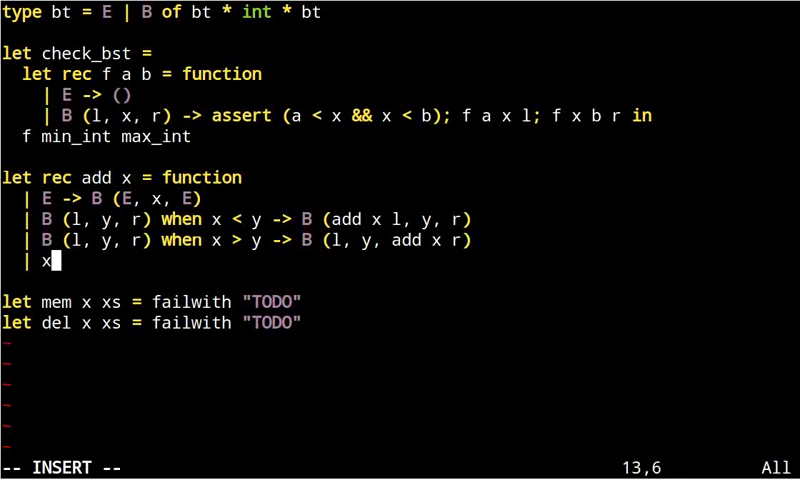
type("s ->")
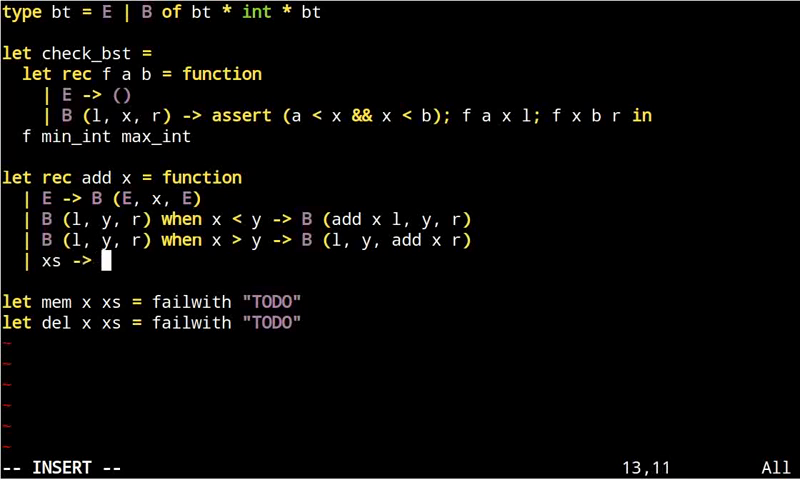
type("xs")
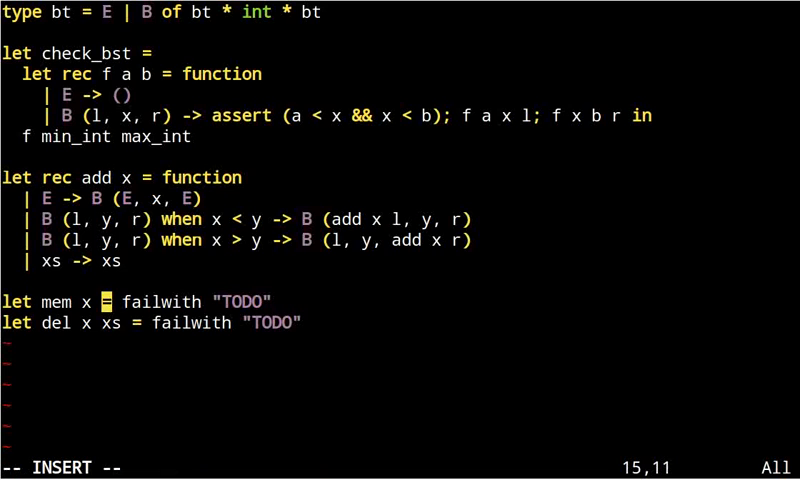
Write recursive mem: false for E, recurse left/right, `_ -> true`, wildcard unused bindings, save and quit
type("f")
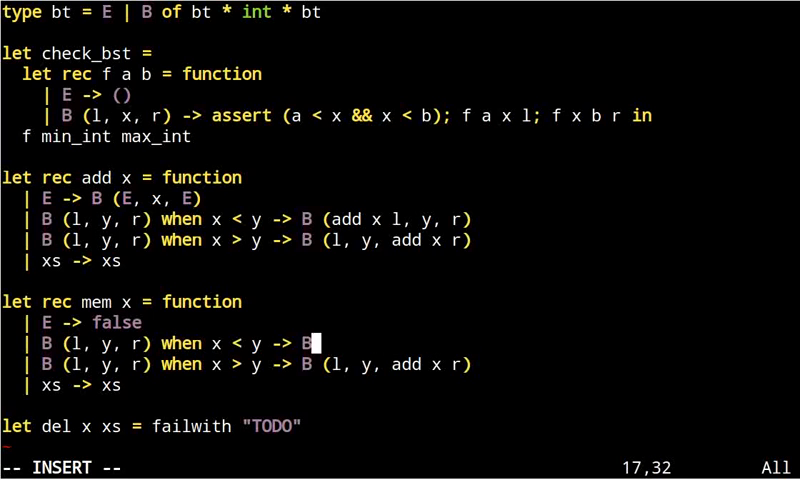
type("mem x")
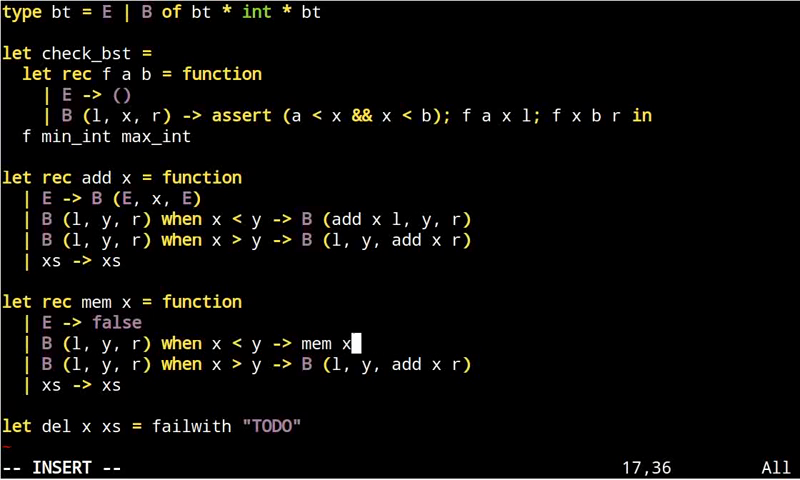
type("l")
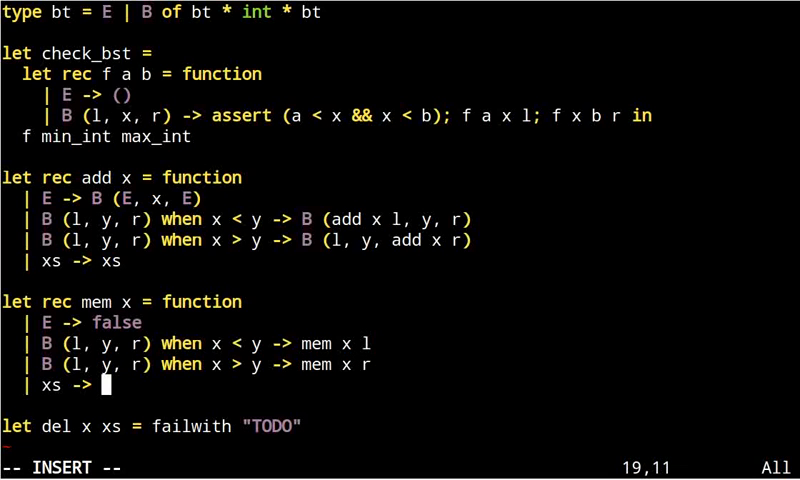
type("t")
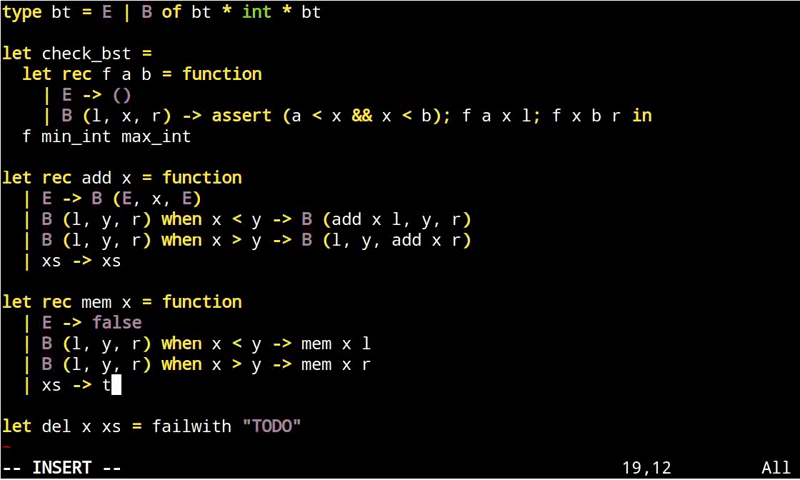
type("rue")
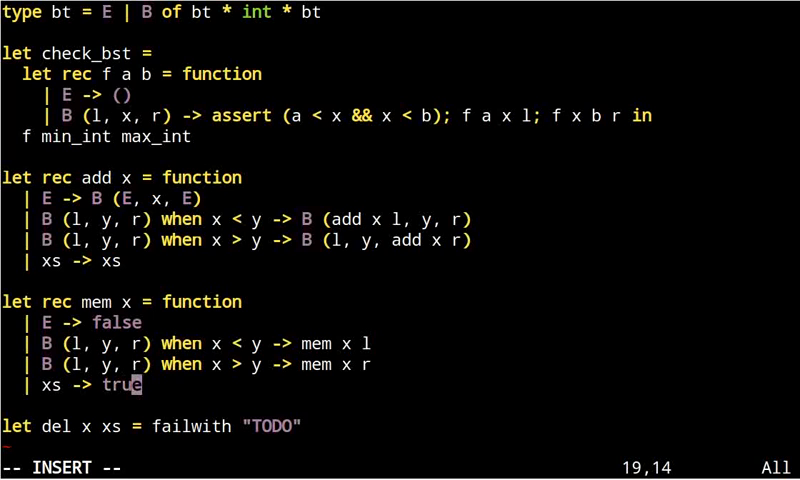
key("up")
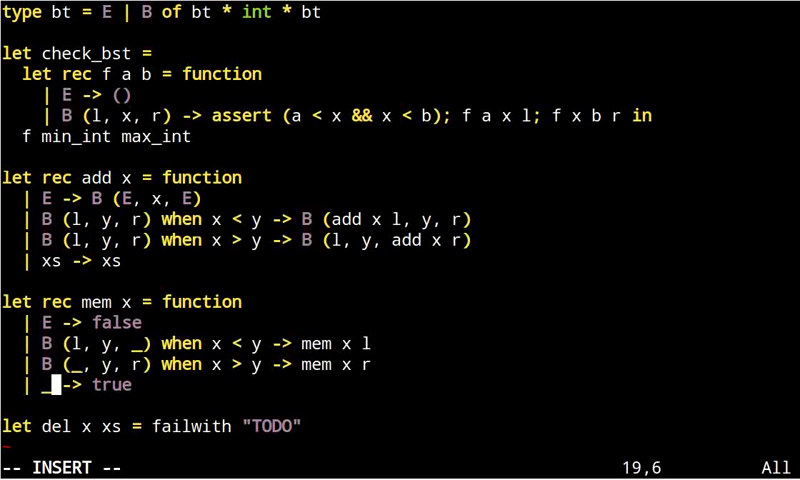
key("Escape")
type("#use \"")
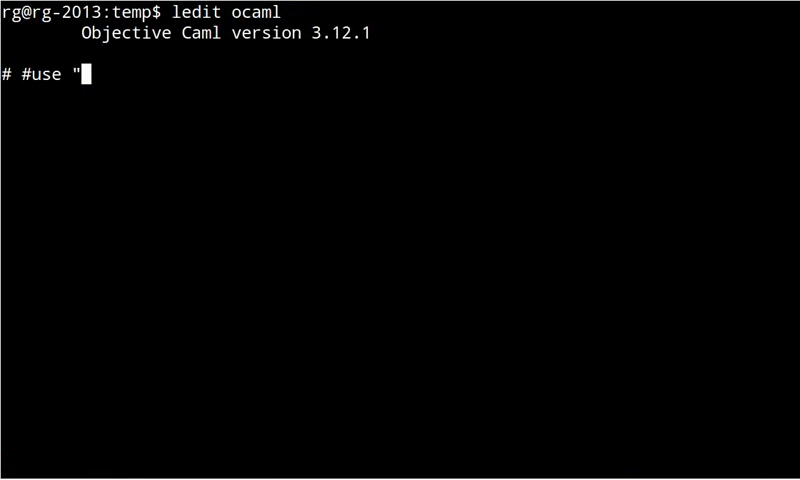
Load bst.ml and evaluate `let xs = List.fold_right add [1;2;3;7;3;4;2;8] E`
type("bst.ml\";;")
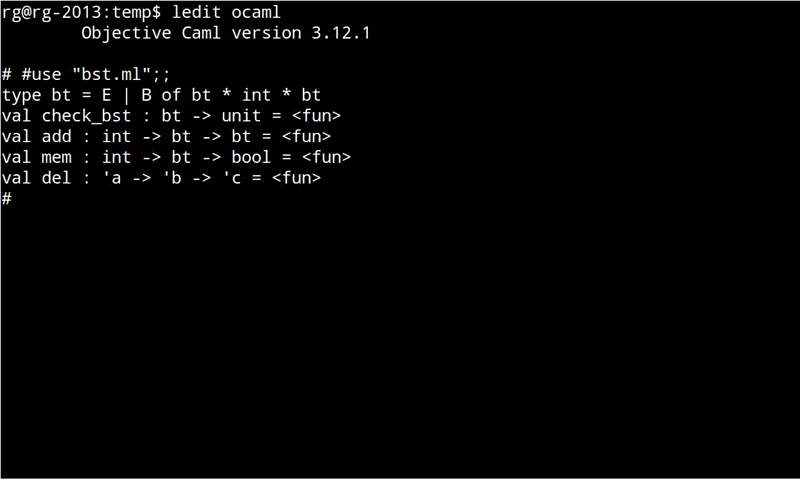
type("L")
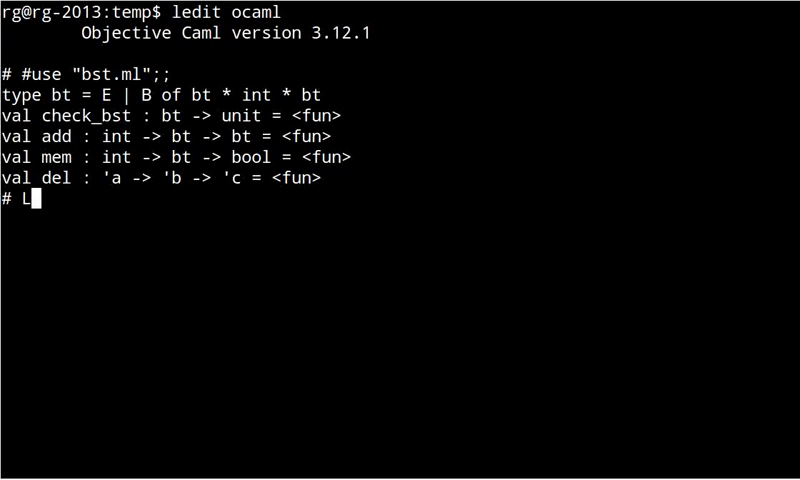
type("ist.f")
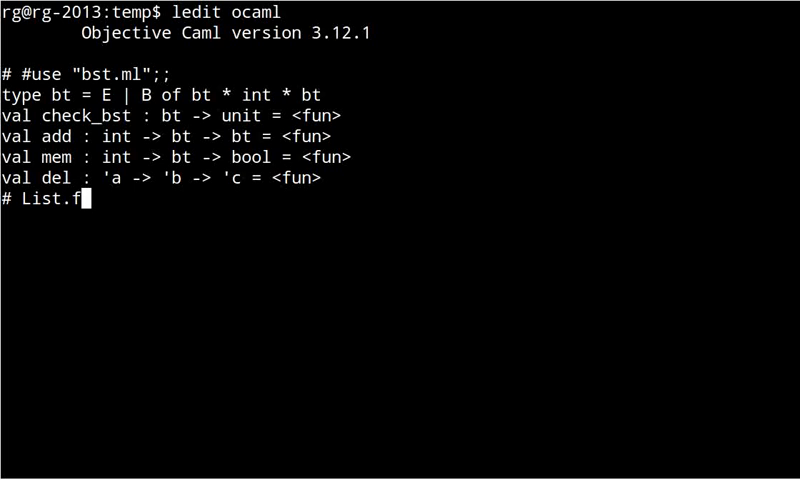
type("old_ri")
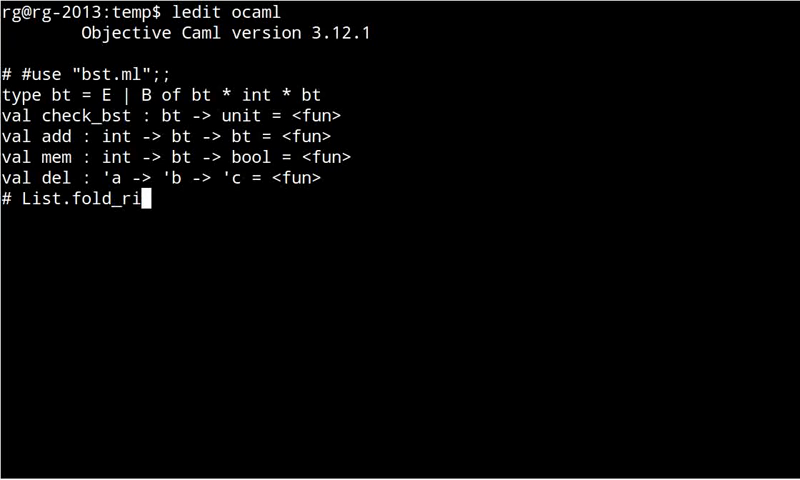
type("ght add [1;2")
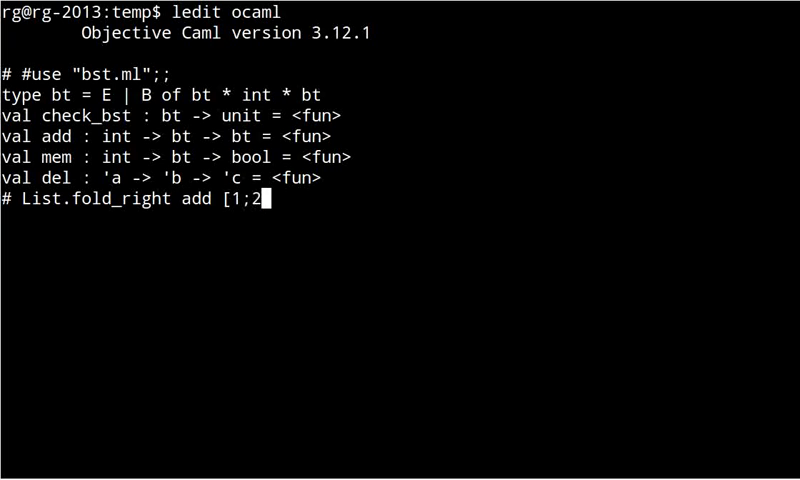
type(";3;")
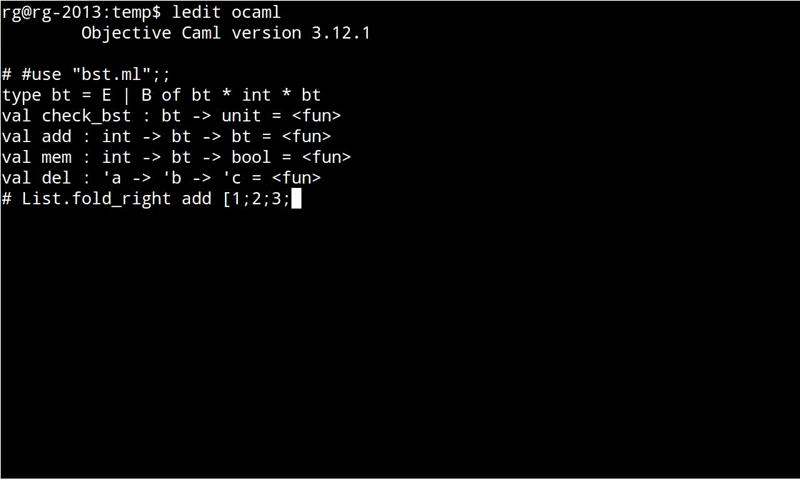
type("7;3;4;2")
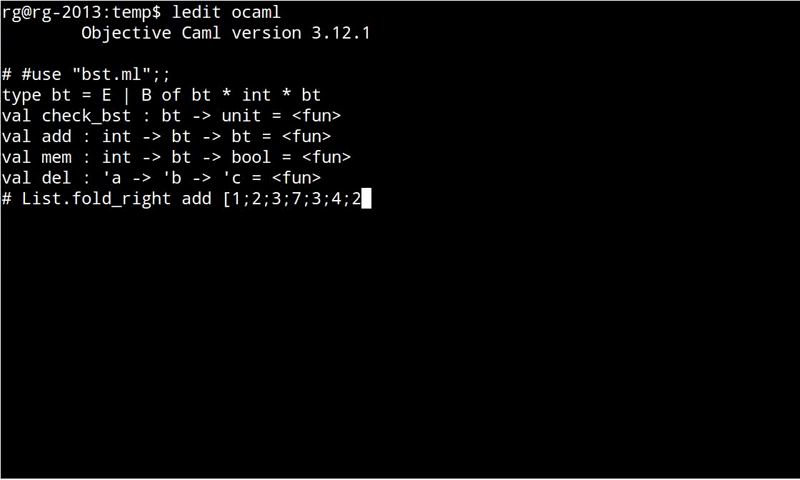
type(";8] E")
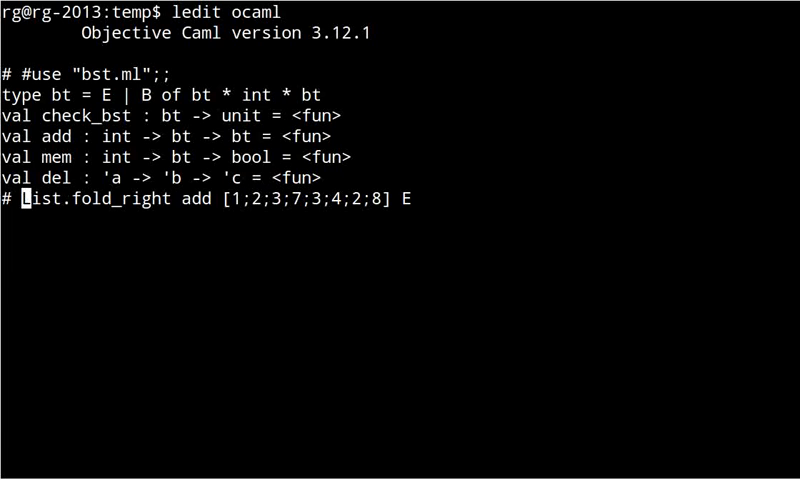
type("let xs =")
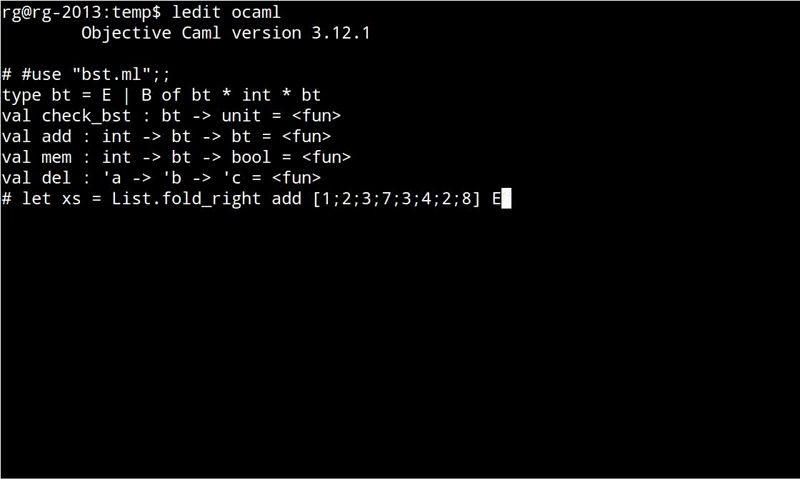
type(";;")
key("Return")
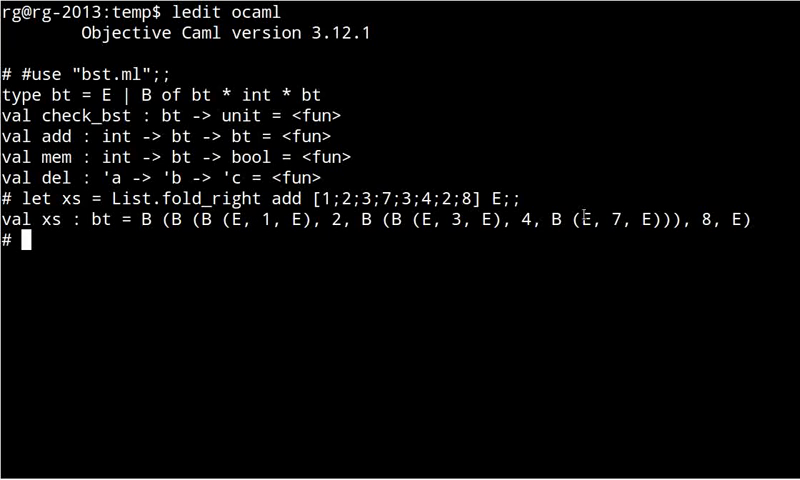
Evaluate `mem 2 xs;;` (true), start `mem 5 xs`, and return to Vim
type("let")
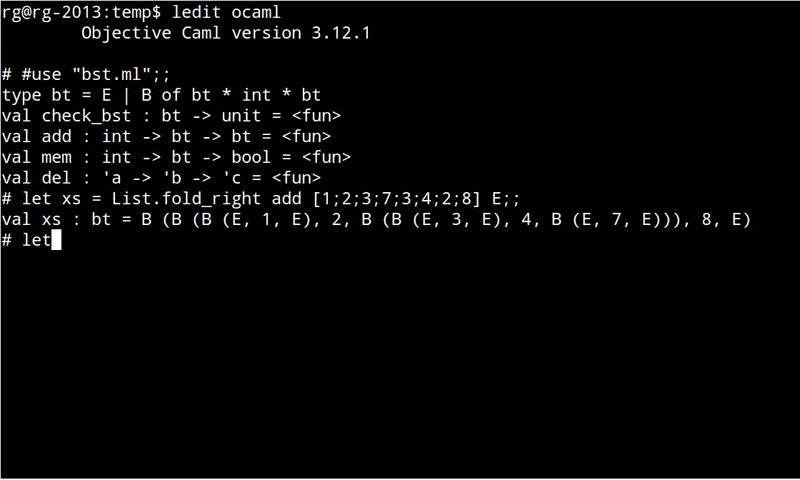
type("mem 2")
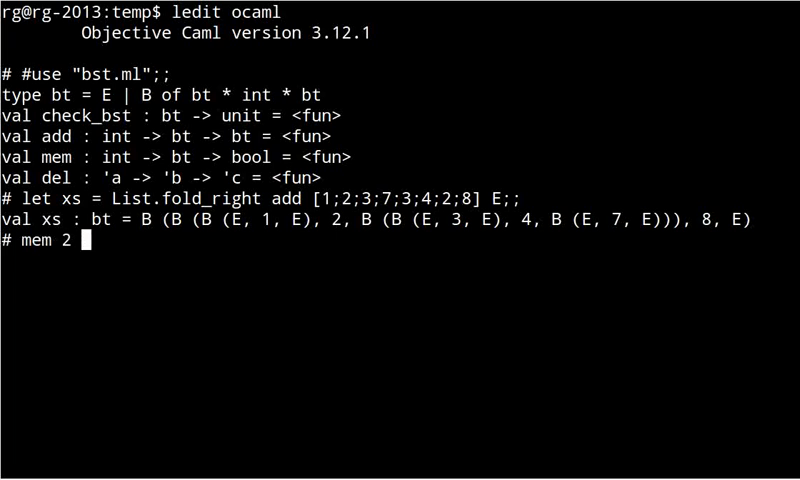
type("xs;;")
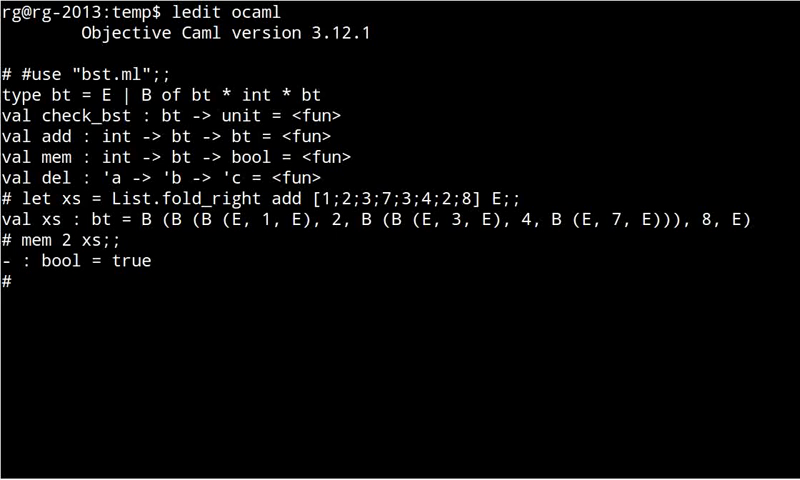
type("mem 5")
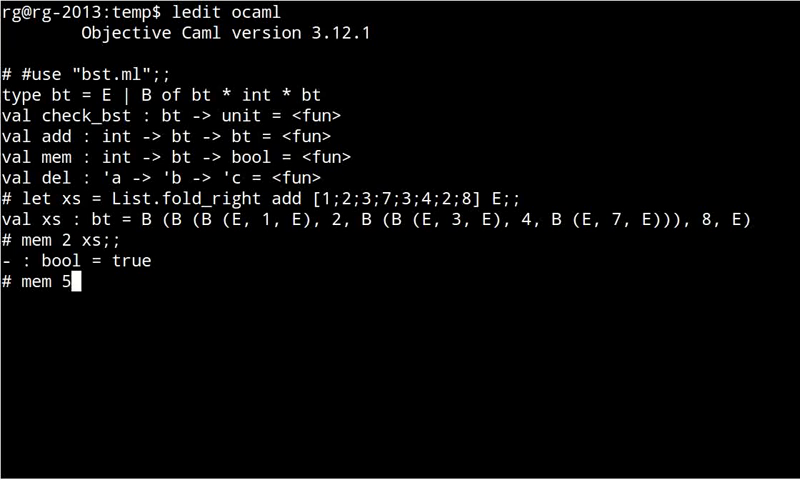
type("xs = failwith \"TODO")
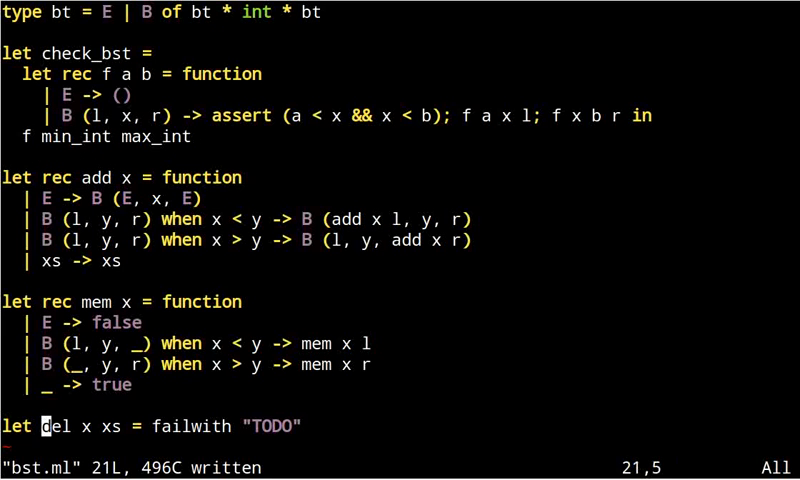
Rewrite del as `let rec del x = function` with `B (del x l, y, r)` and `B (l, y, del x r)` cases
key("i")
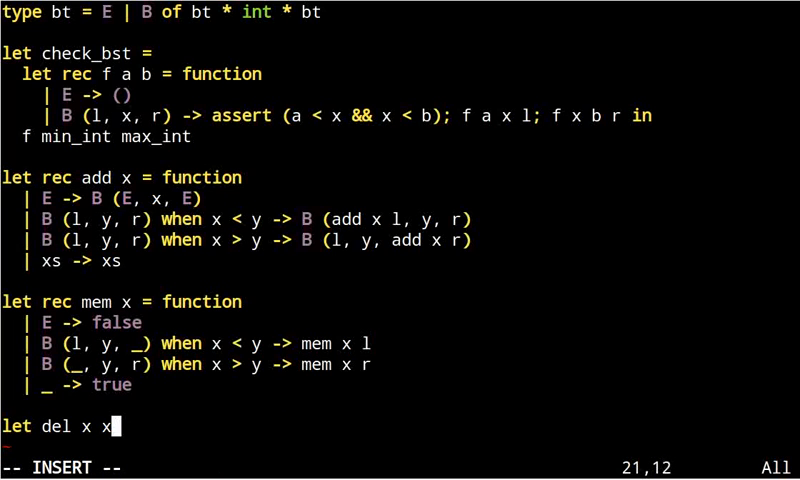
type("= function")
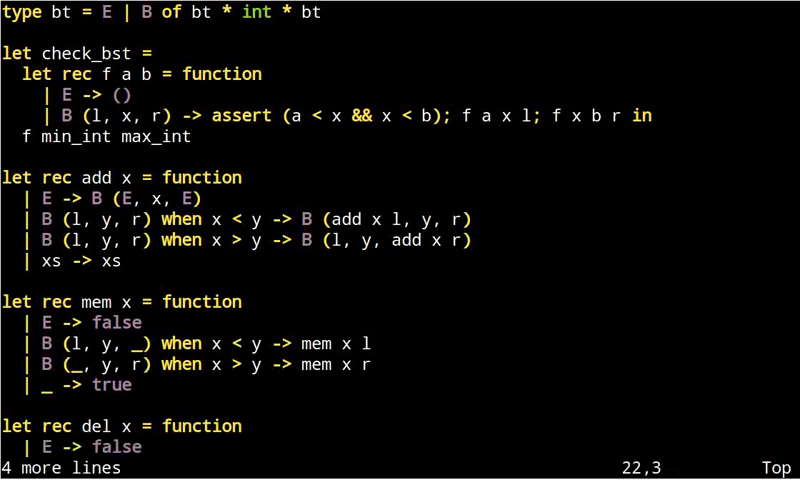
scroll("down", 3)
type("E")
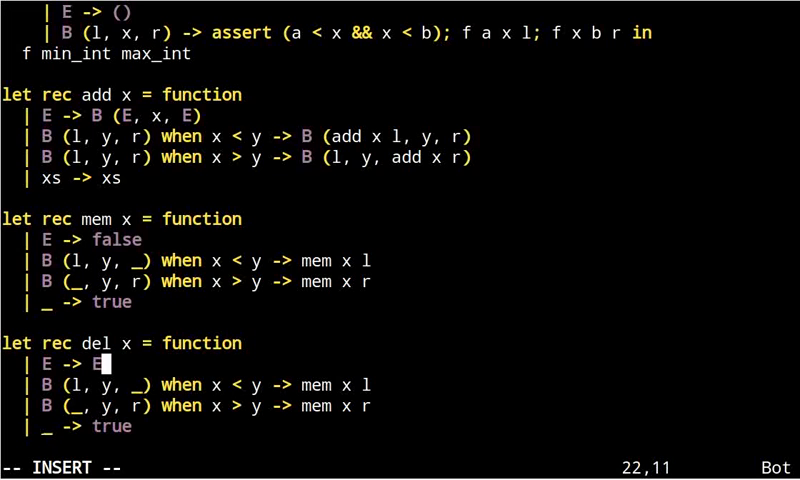
key("Down")
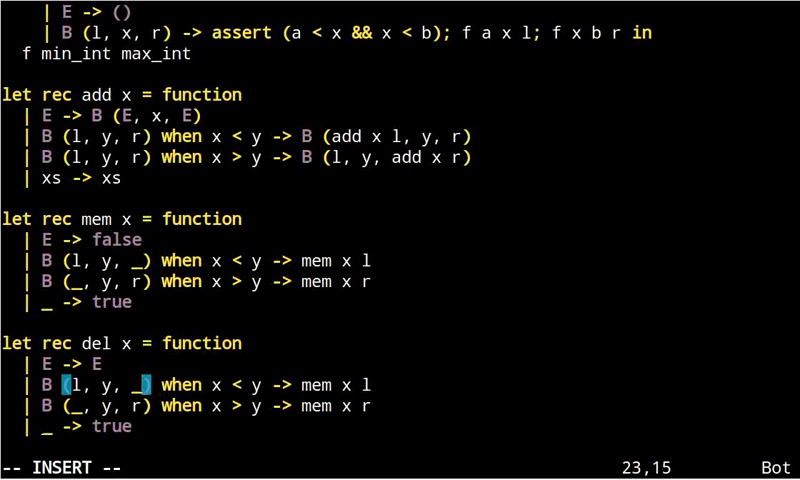
type("r")
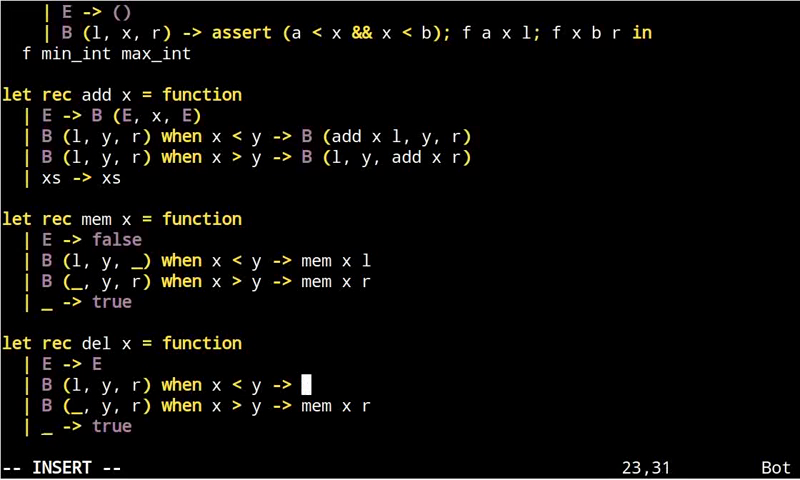
type("B (del x")
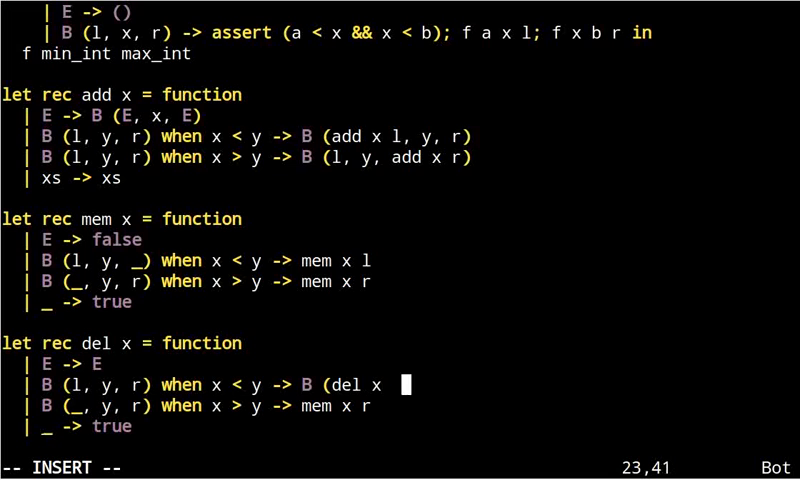
type("l, y, r")
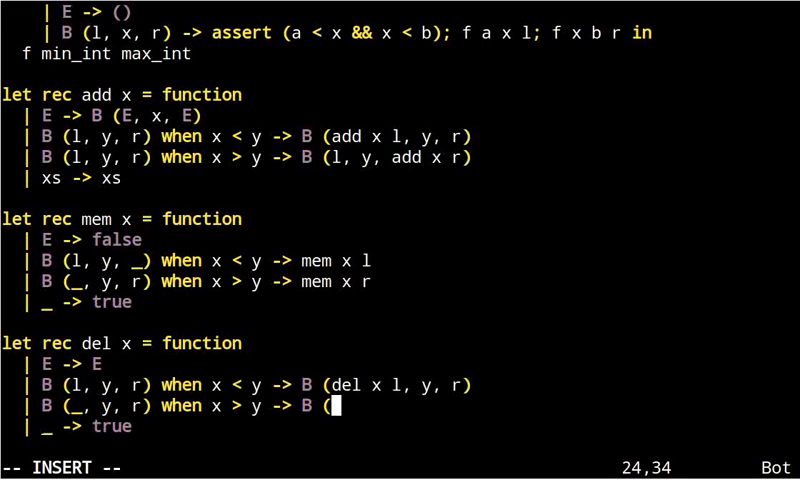
type("l, y,")
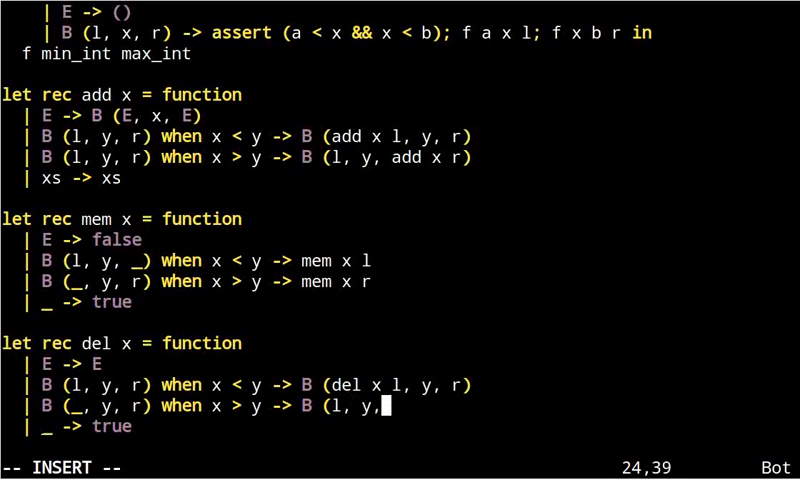
type("del")
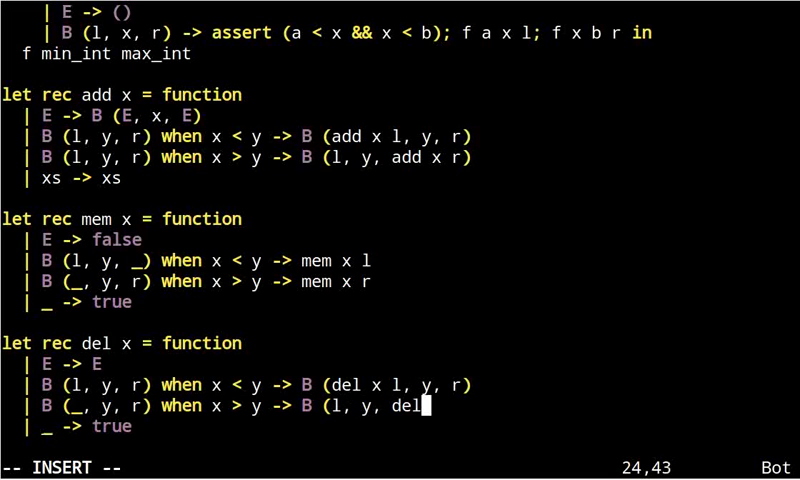
type("x r)")
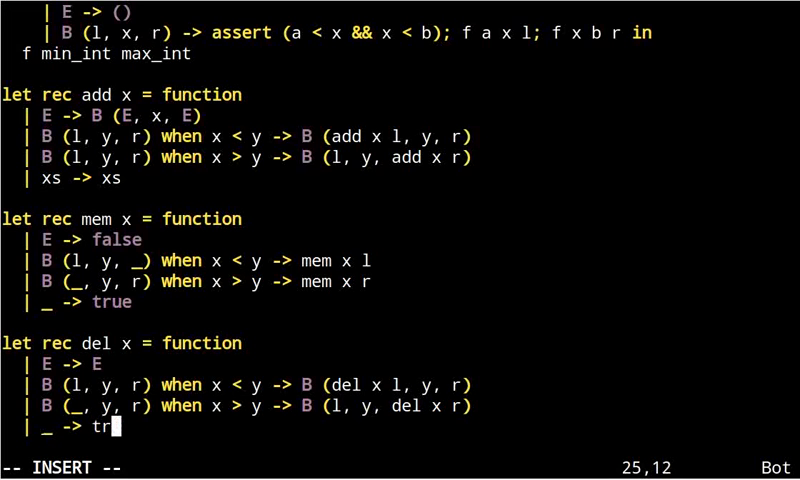
Replace the catch-all with `B (l, x, E) -> l` and `xs -> del x (rot xs)`
key("BackSpace")
type("B")
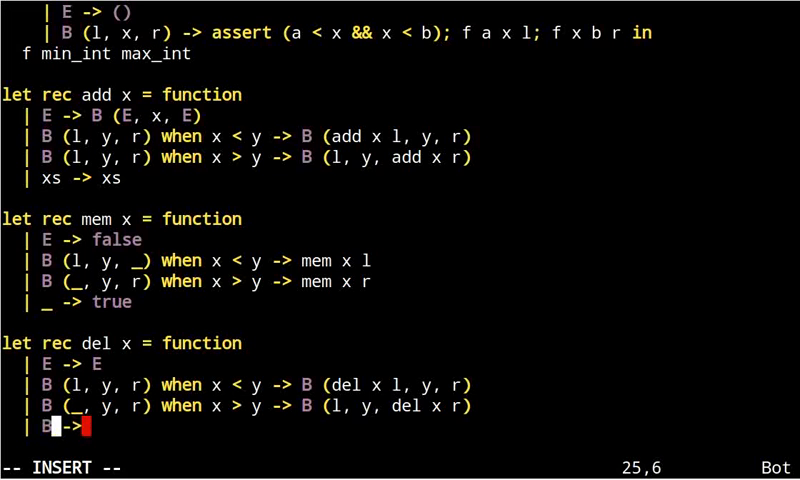
type("(l, x")
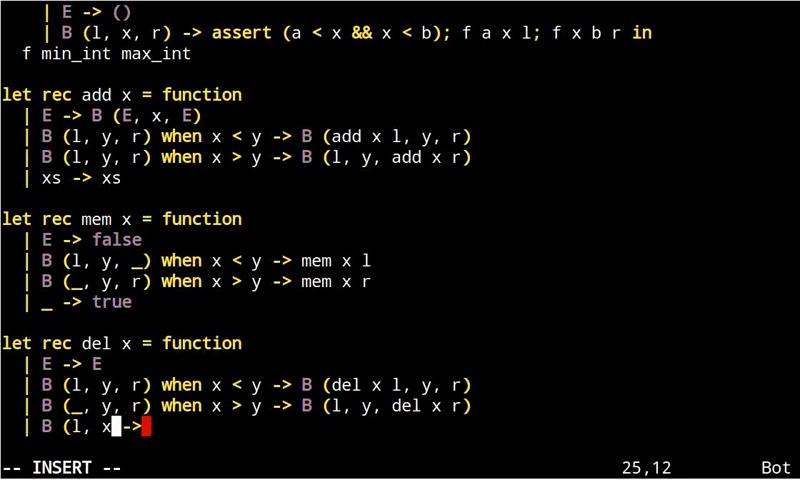
type(", r)")
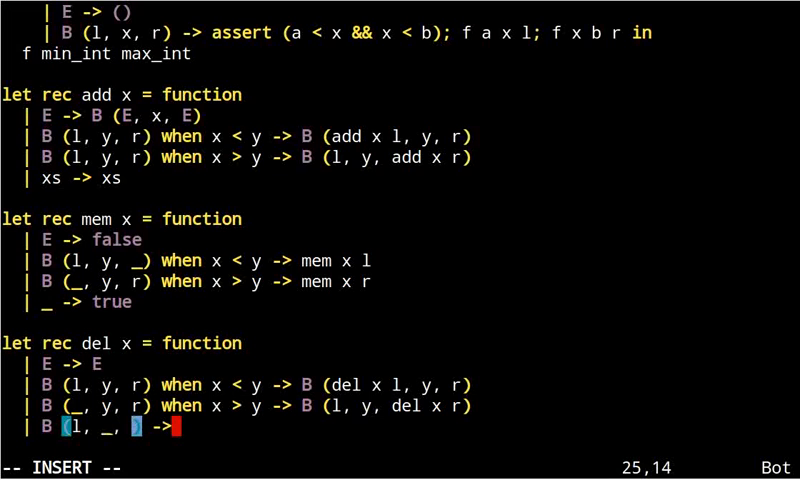
type("E")
type("|")
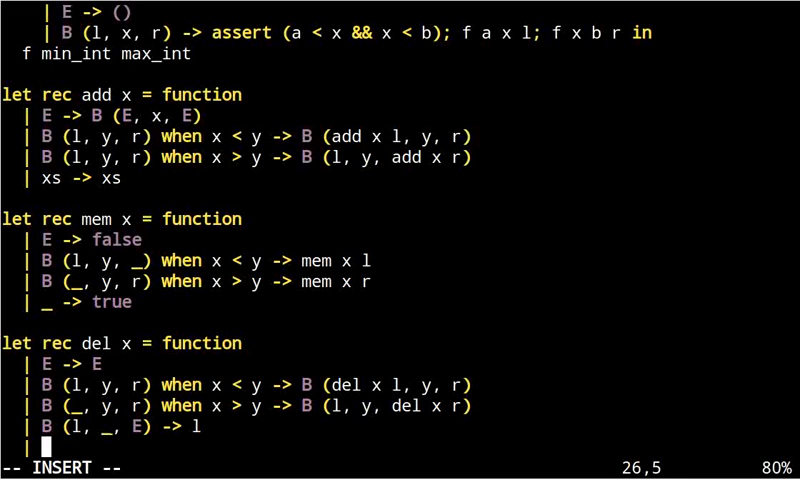
type("x")
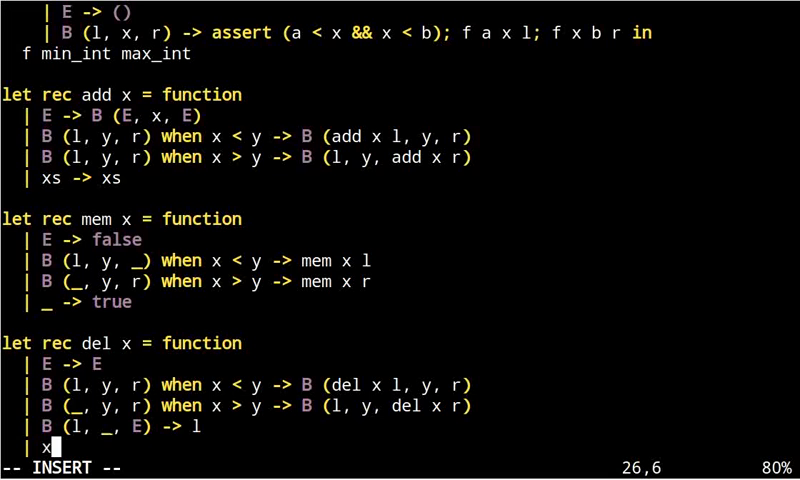
type("s -> rot")
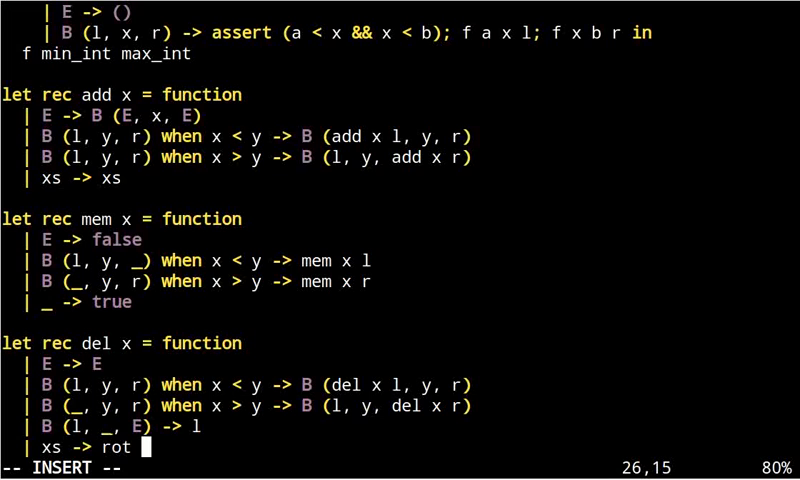
type("xs)")
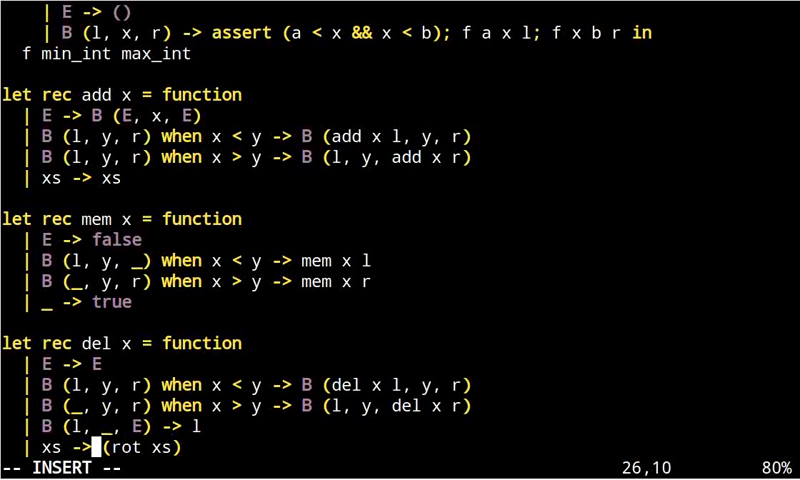
type("del x")
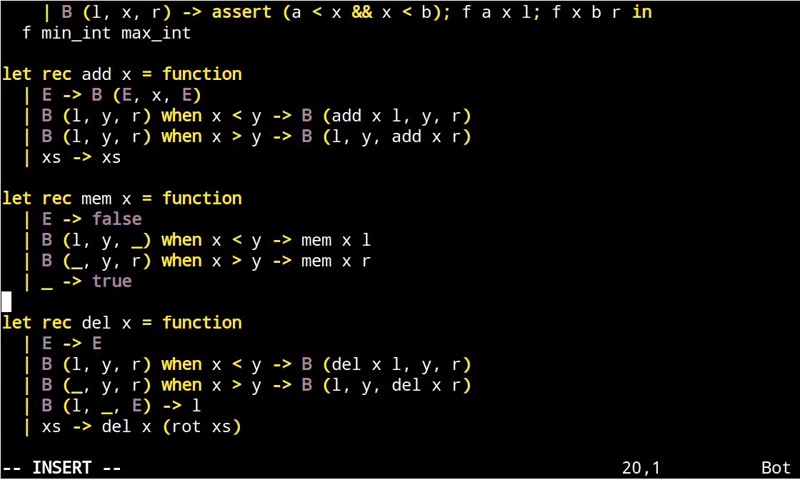
Define `rot = function` matching `B (t1, x2, B (t3, x4, t5))`
scroll("down", 3)
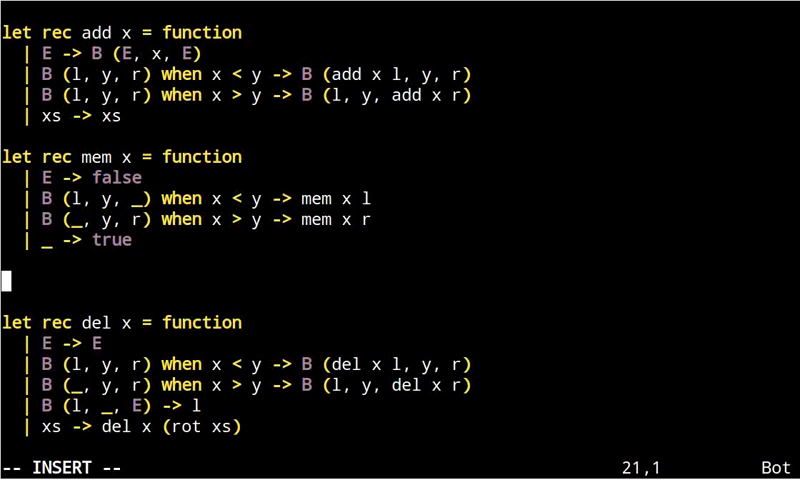
type("let")
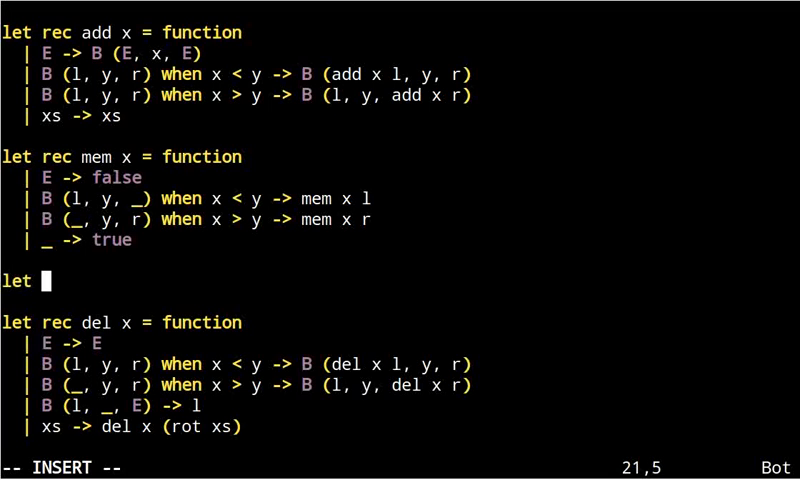
type("rot")
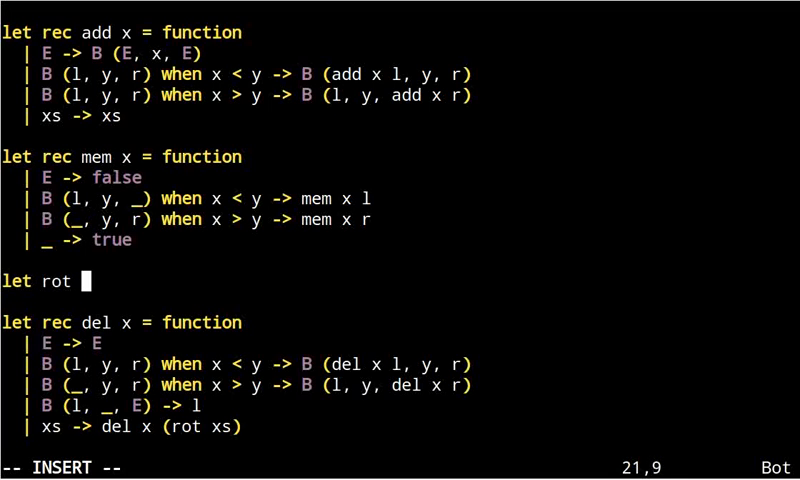
type("= function")
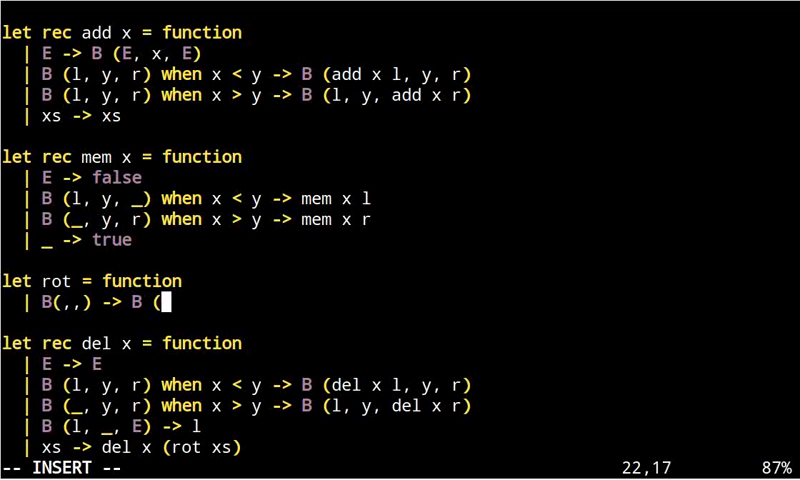
type(",)")
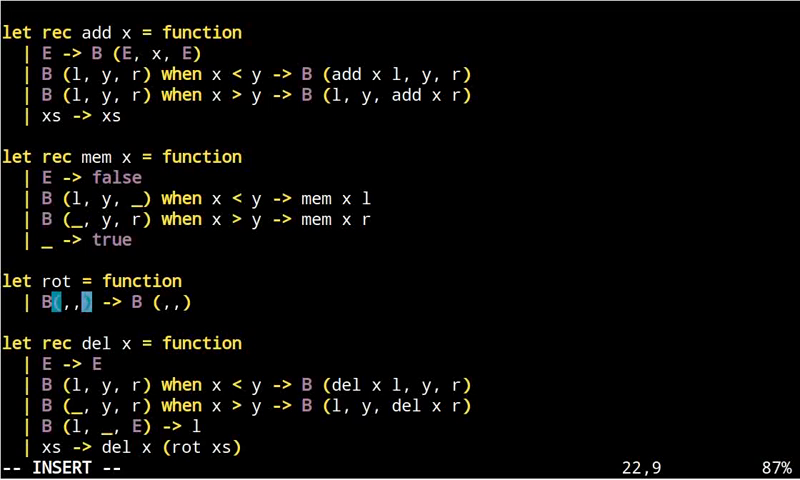
type("B (,,")
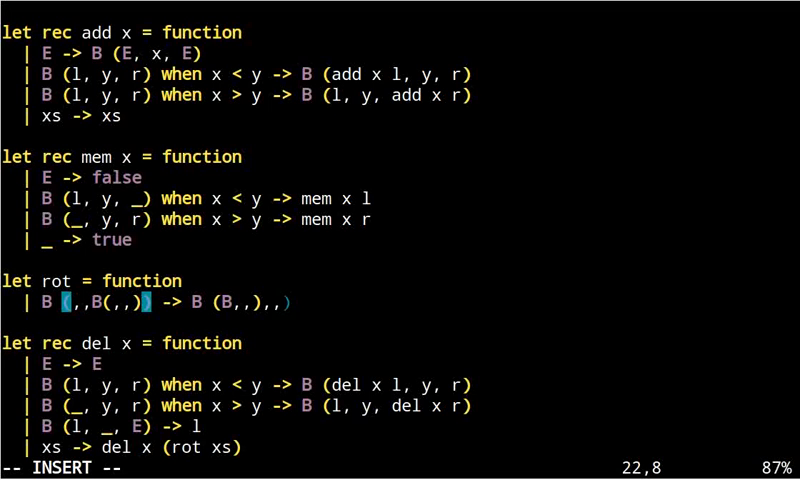
type("t1")
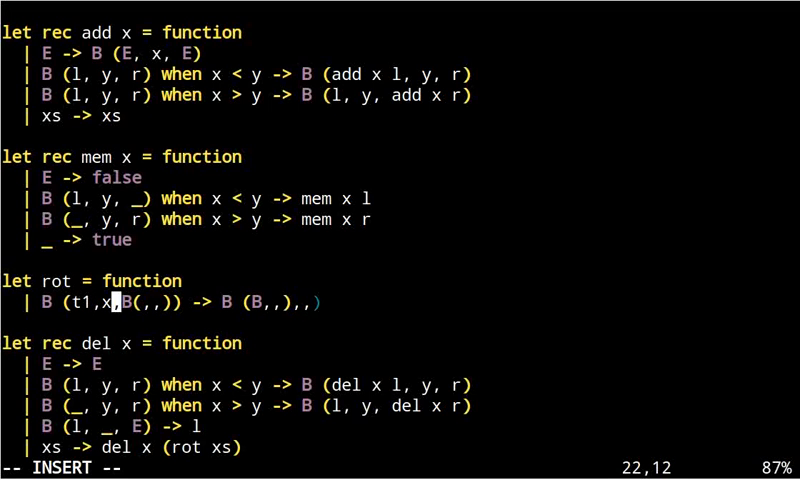
type("2")
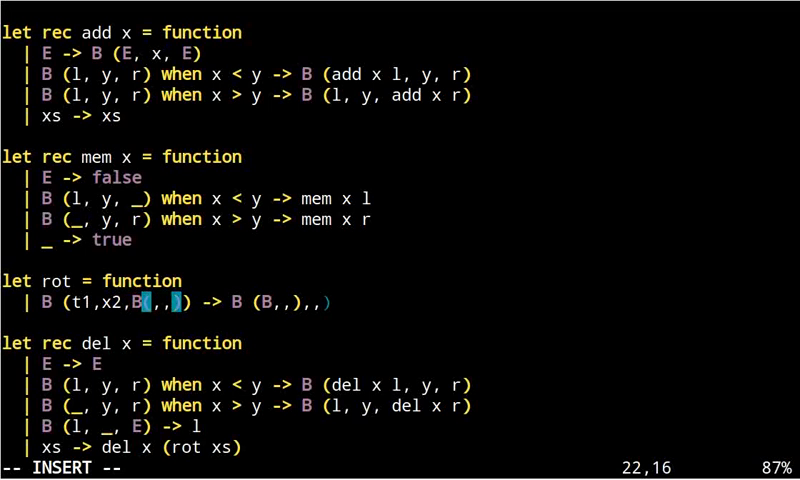
type("t3,x4")
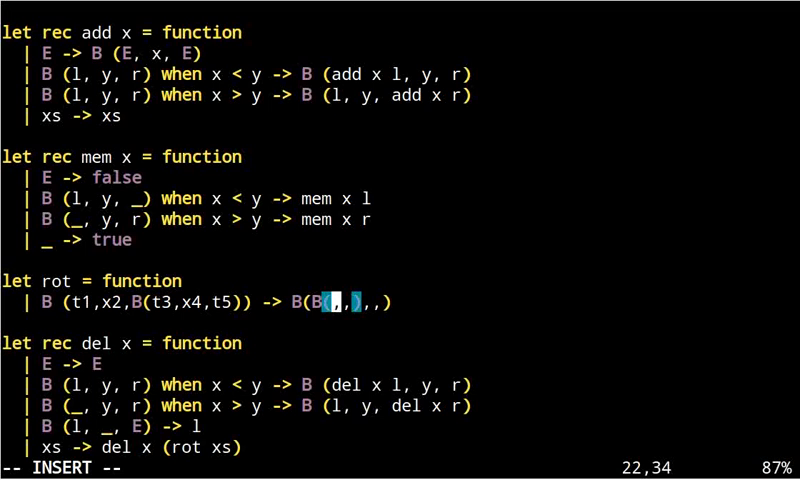
Return `B (B (t1, x2, t3), x4, t5)`, add `| _ -> assert false`, and save bst.ml
type("t1")
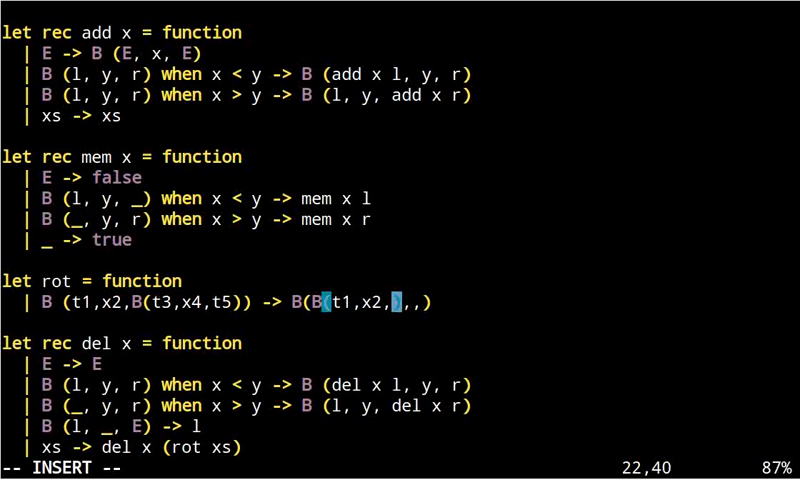
type("t3")
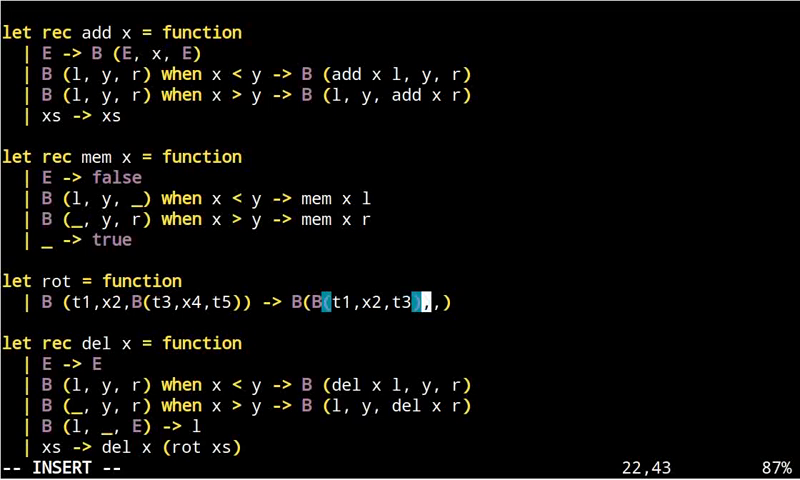
type("x4")
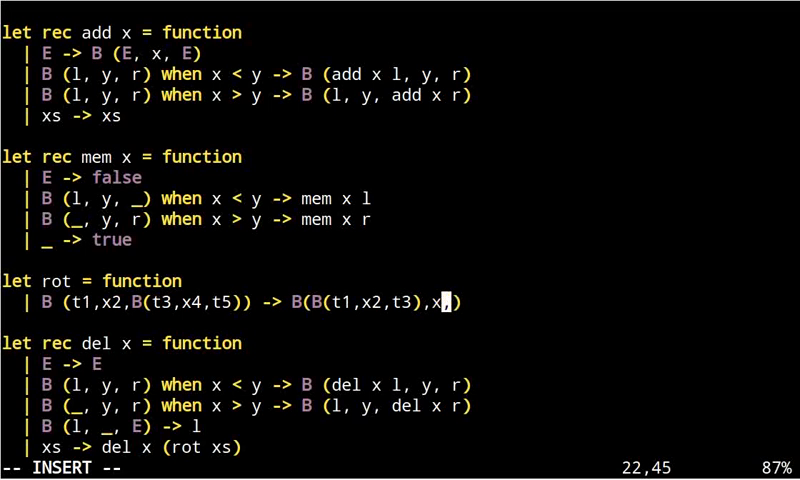
type("4,")
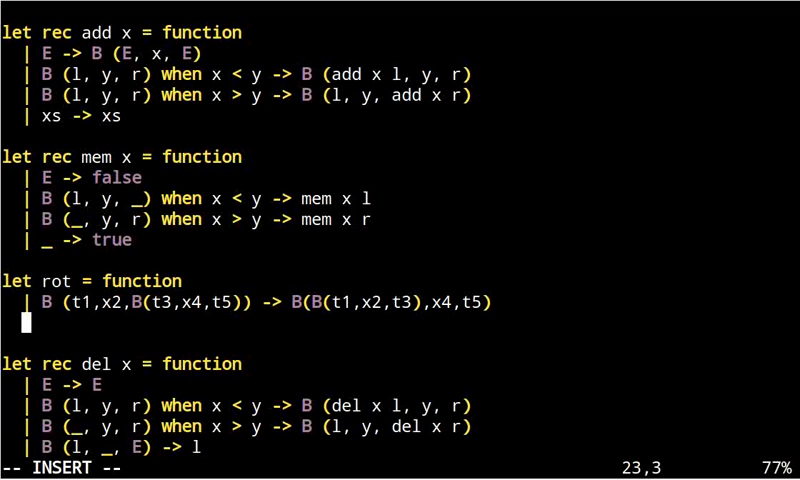
type("| _ ->")
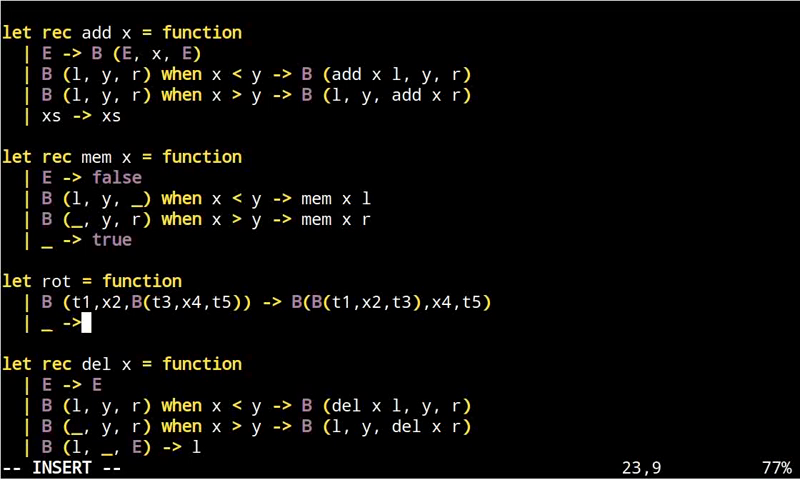
type("ass")
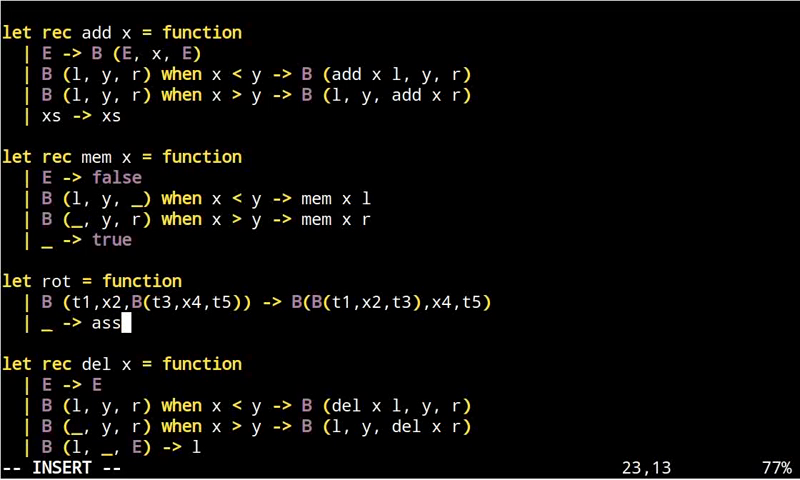
type("ert false")
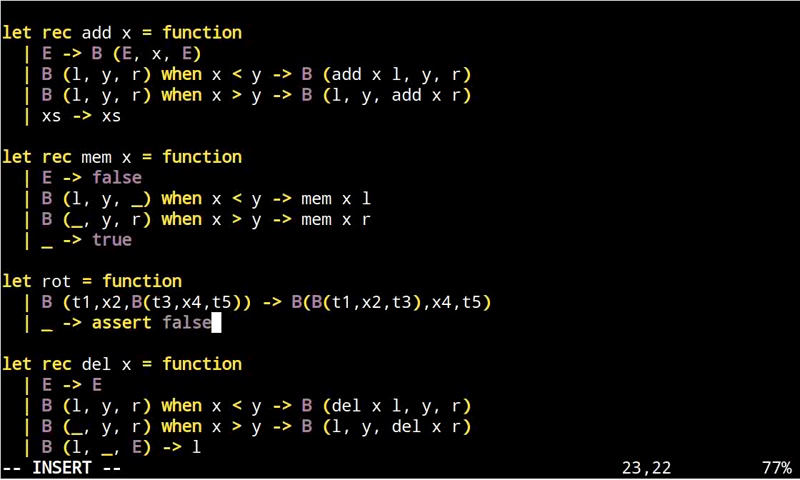
key("Escape")
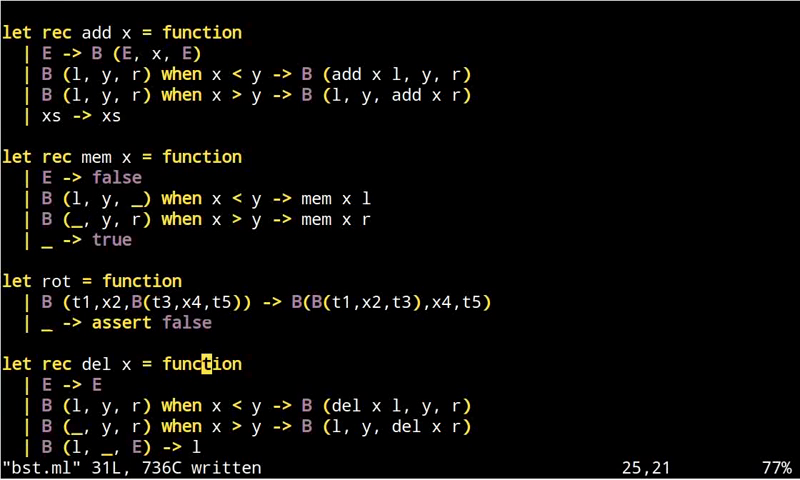
Change del's `x > y` pattern from `B (_, y, r)` to `B (l, y, r)` and save
scroll("down", 3)
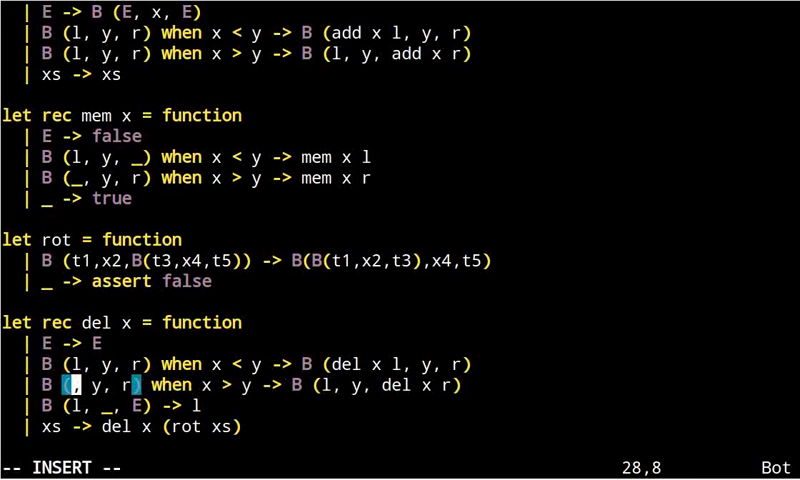
key("Escape")
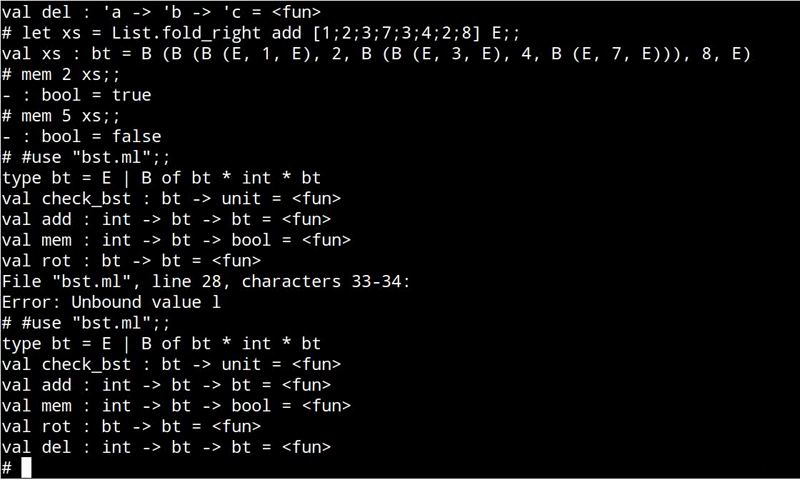
Reload bst.ml in the toplevel and evaluate del 2 xs on the rebuilt sample tree
type("#use \"bst.ml\";;")
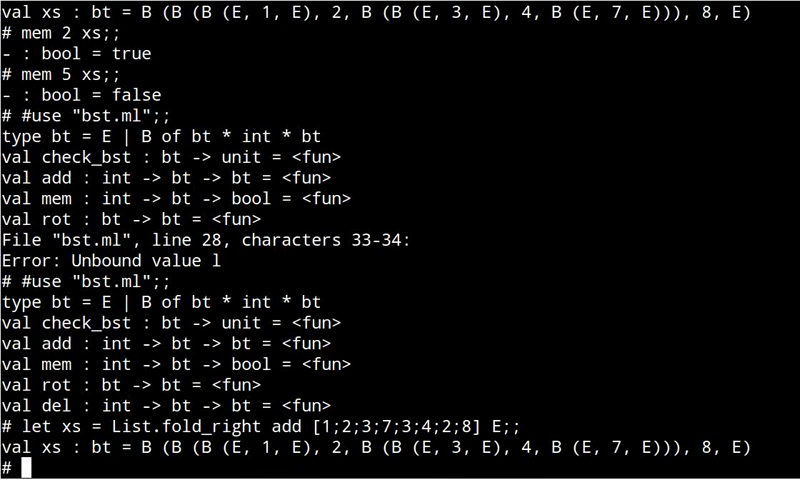
type("del")
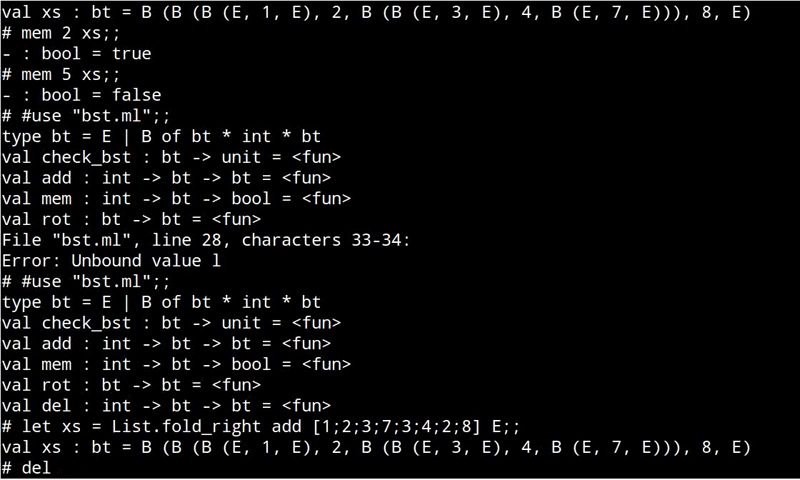
type("2")
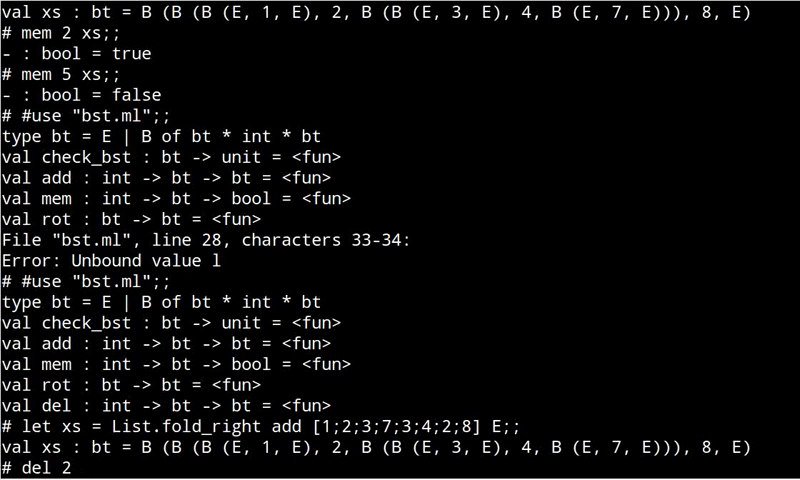
type("xs;;")
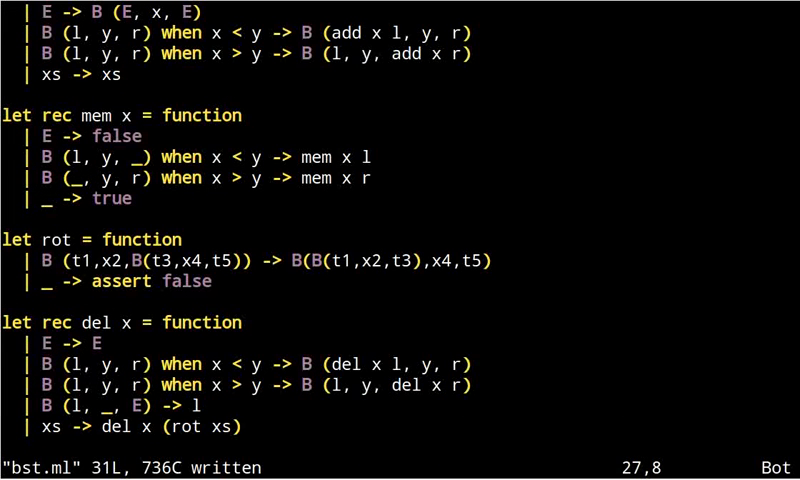
scroll("up", 3)
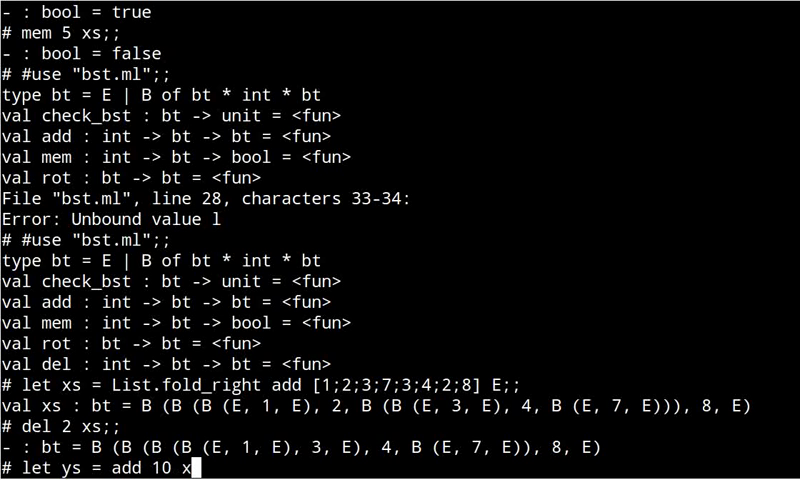
Evaluate ys and xs to compare the trees, then retype the let xs fold over [1;2;3;7;3;4;2;8]
type("s;;")
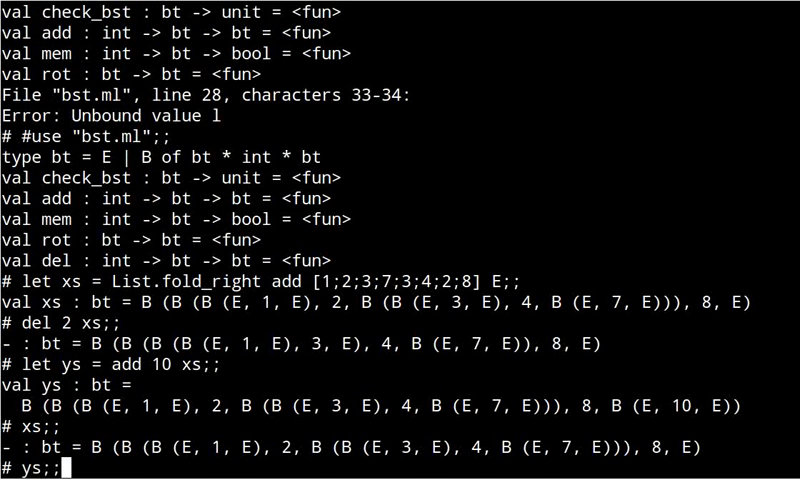
key("Return")
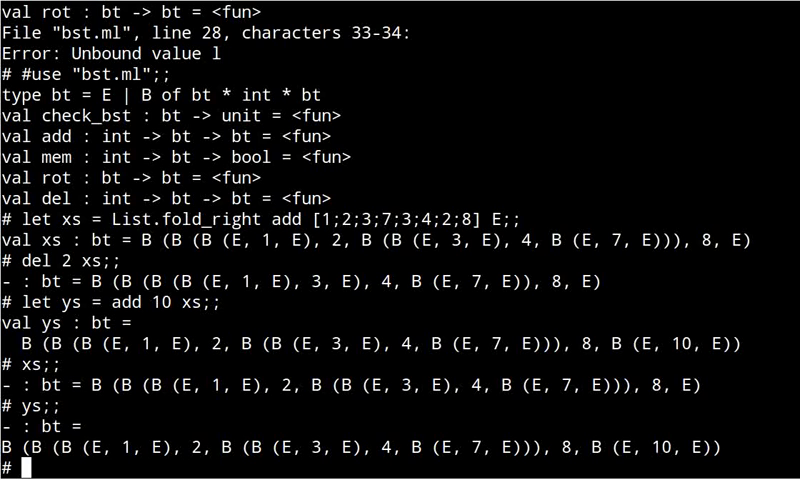
type("let xs = List.fold_right add [1;2;3;7;3;4;2;8] E;;")
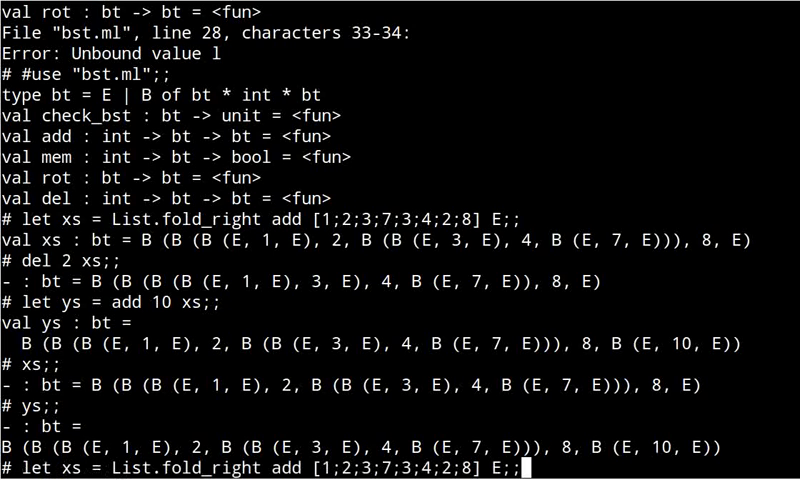